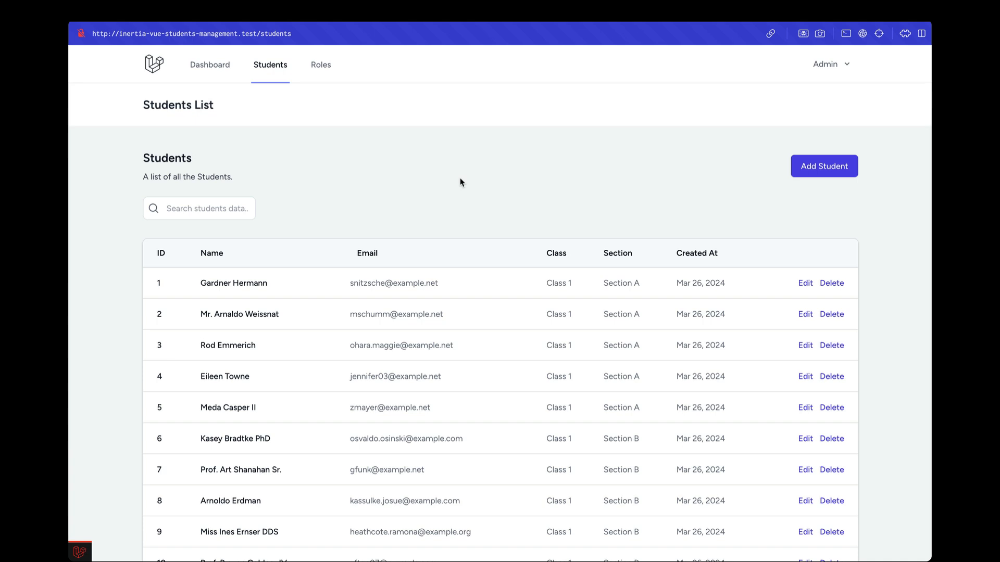
mouse_move(374, 198)
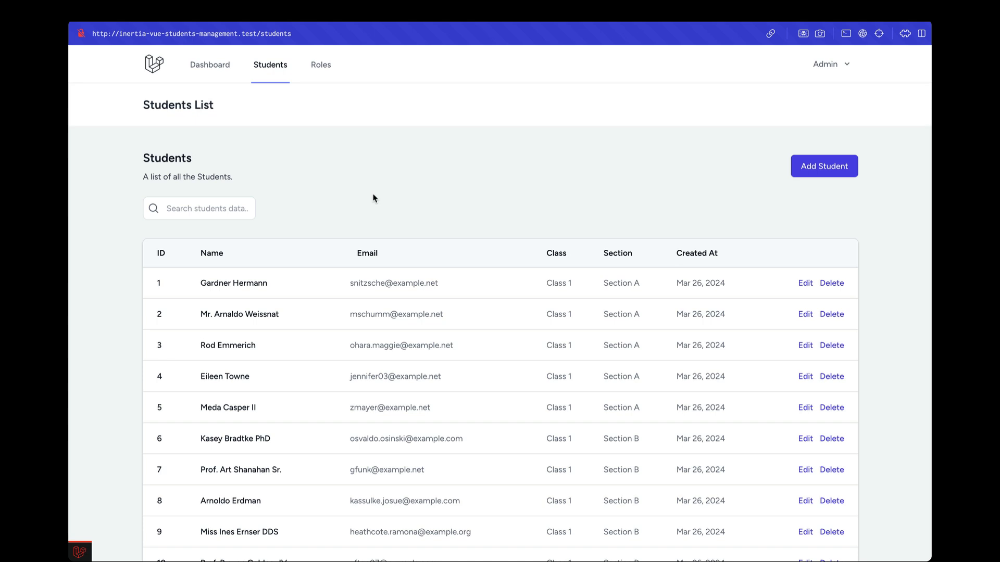
From page 5 of the students list, search for "some" and see an empty table.
scroll("down", 3)
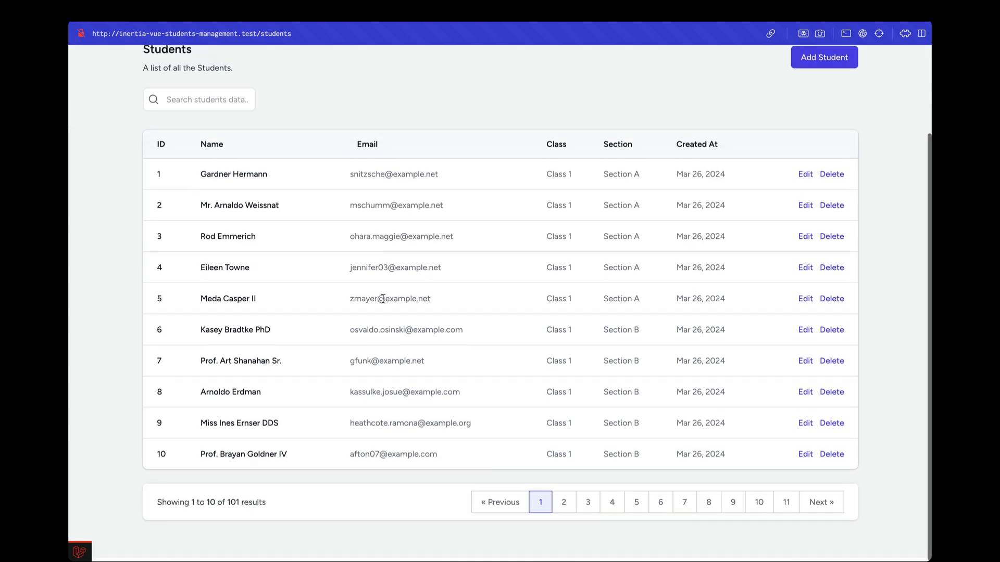
left_click(635, 506)
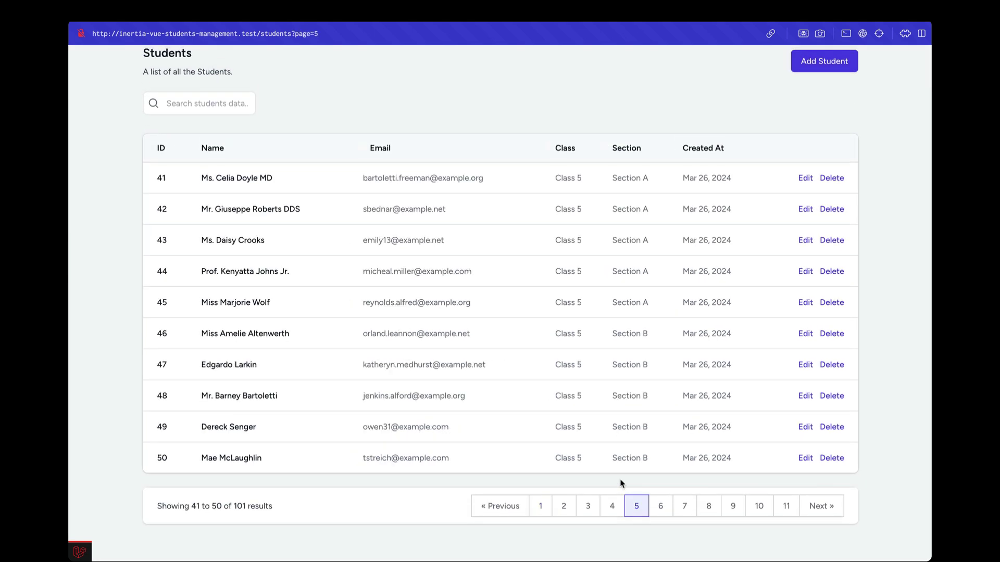
mouse_move(464, 363)
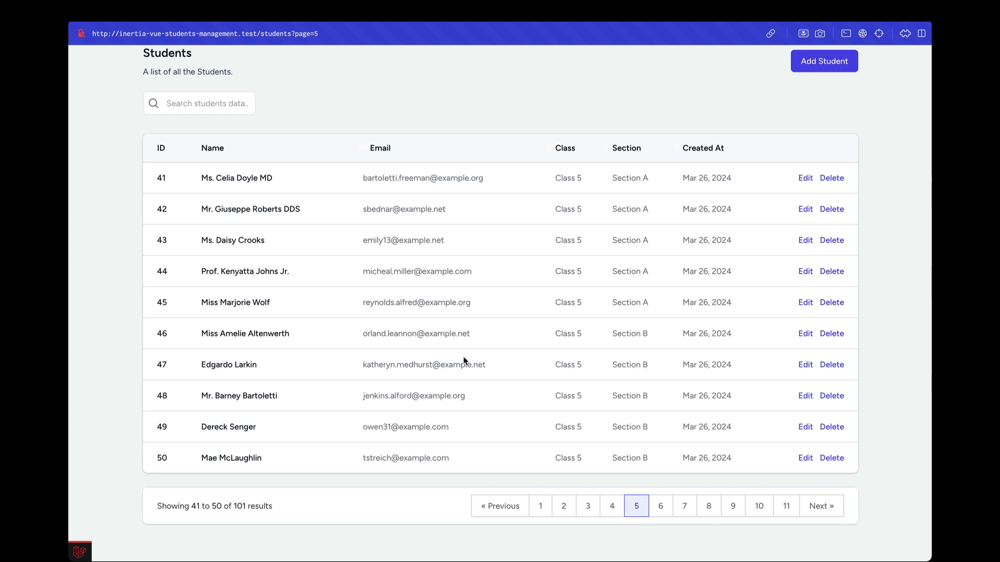
scroll("up", 3)
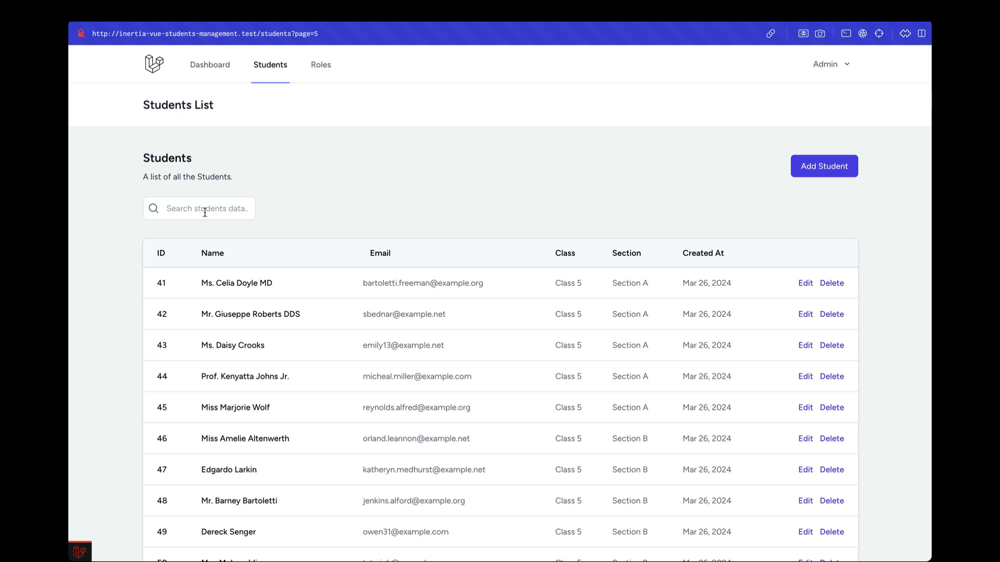
type("some")
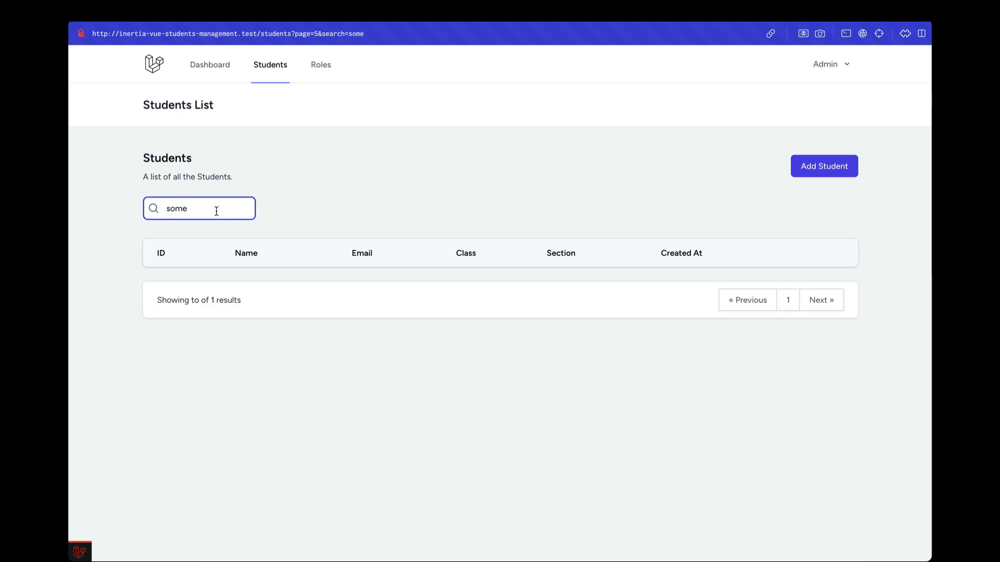
mouse_move(373, 206)
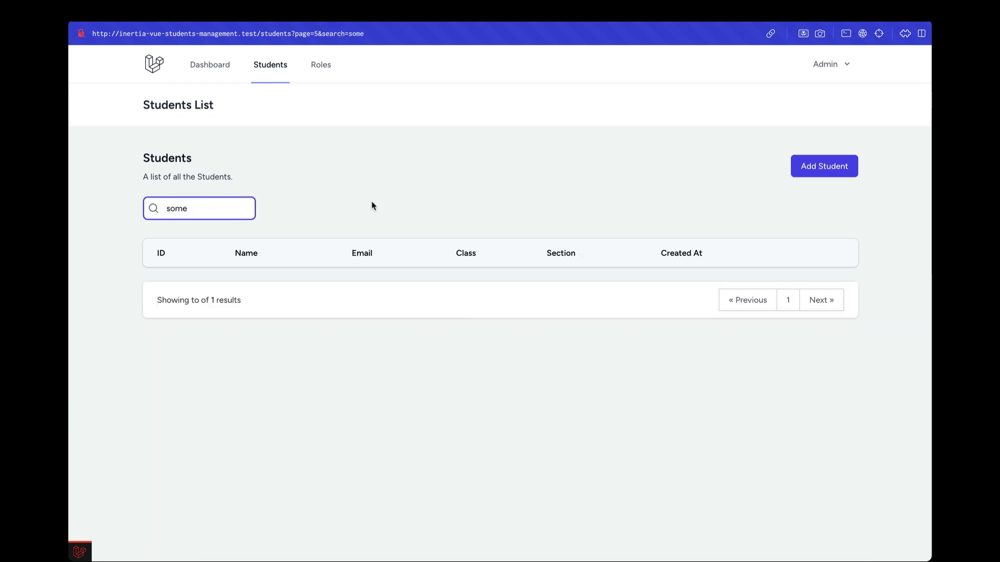
mouse_move(601, 299)
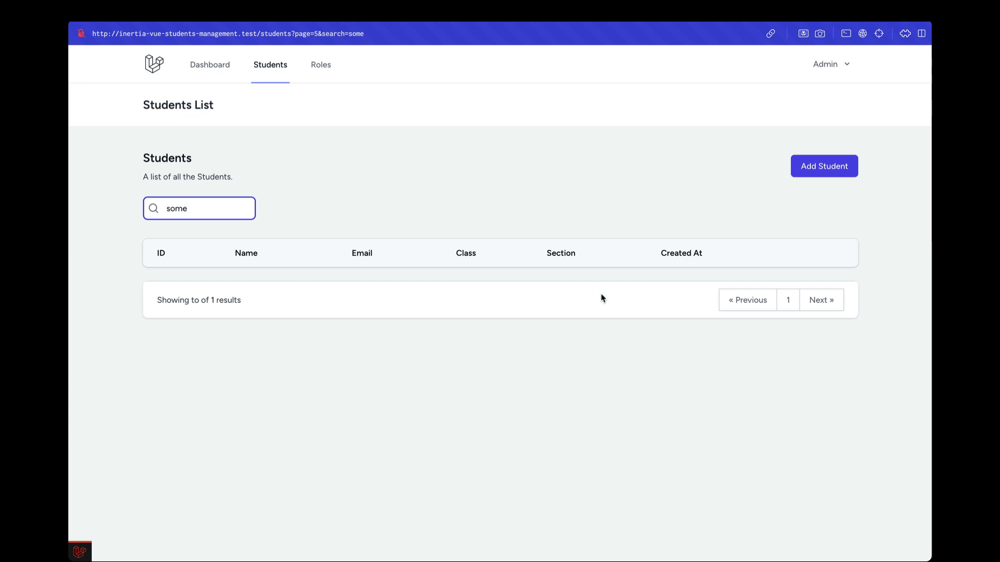
mouse_move(308, 35)
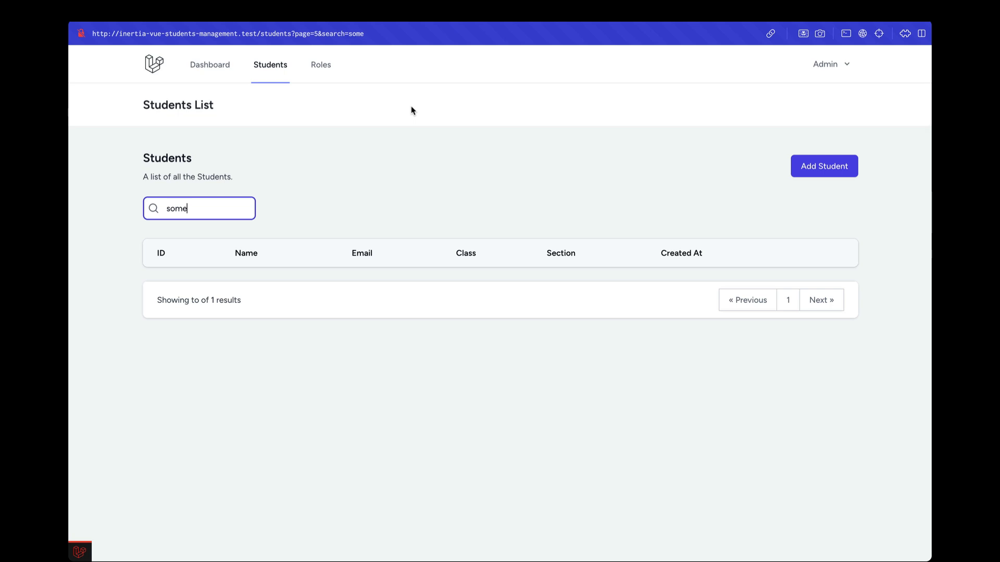
mouse_move(175, 208)
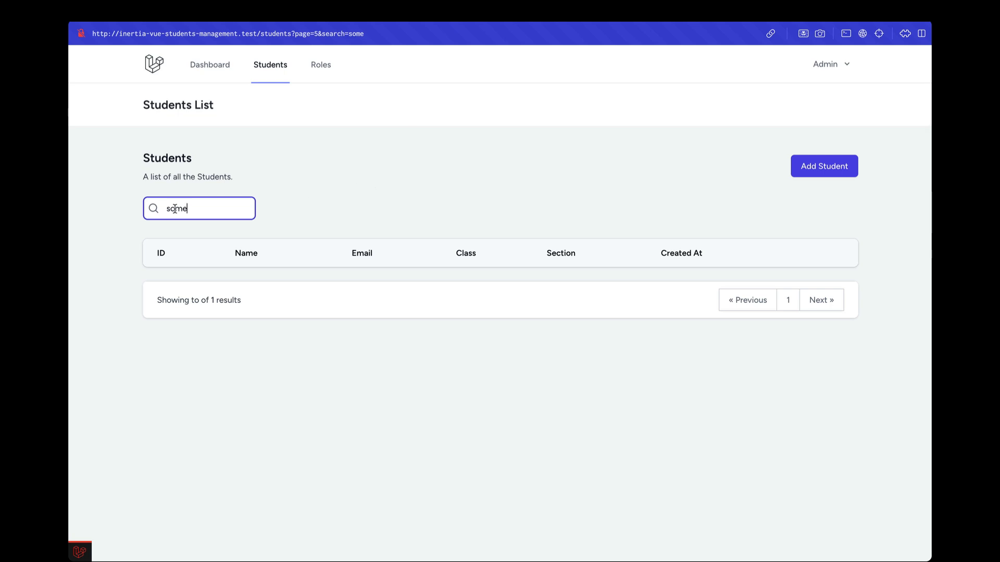
mouse_move(303, 205)
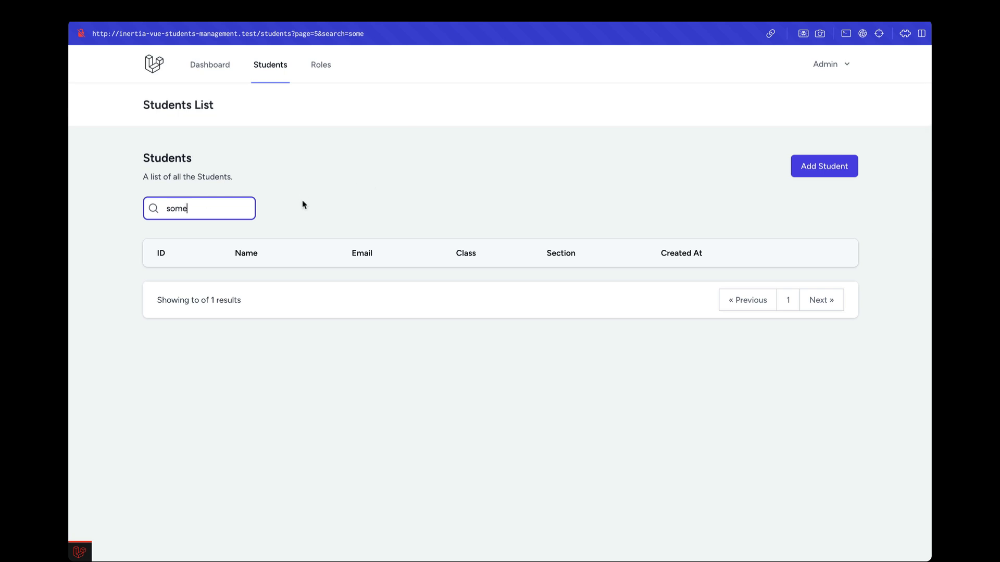
mouse_move(228, 207)
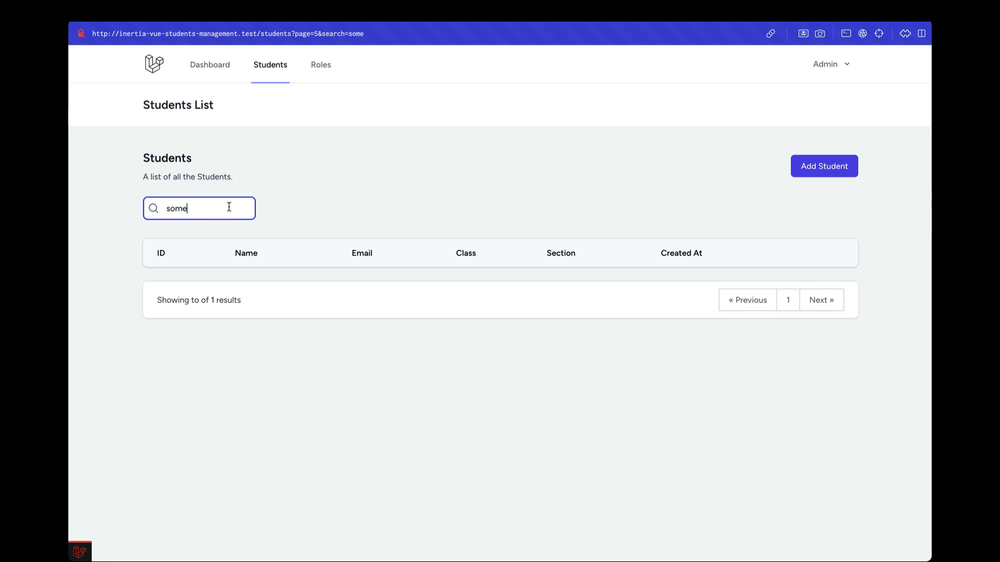
mouse_move(222, 300)
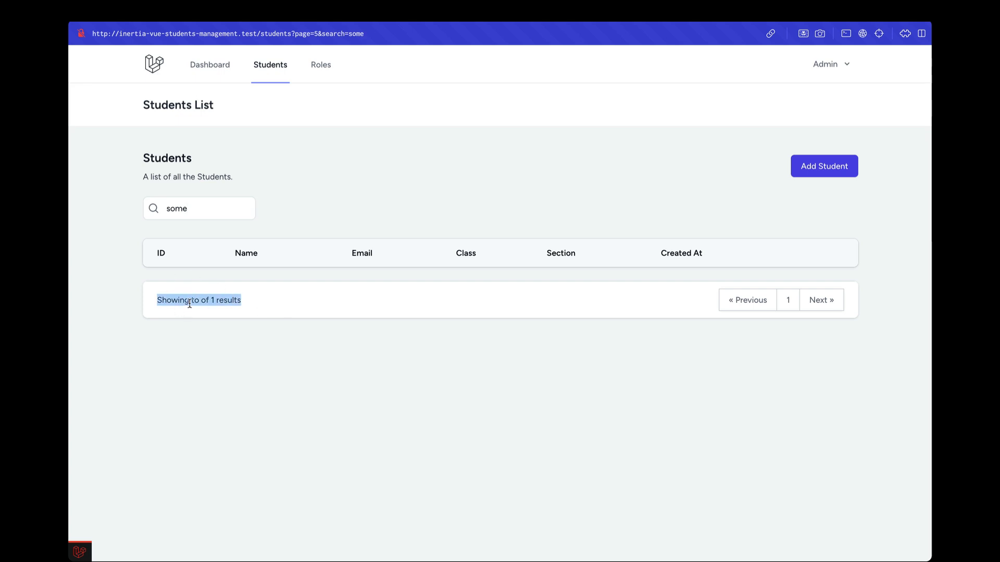
mouse_move(297, 194)
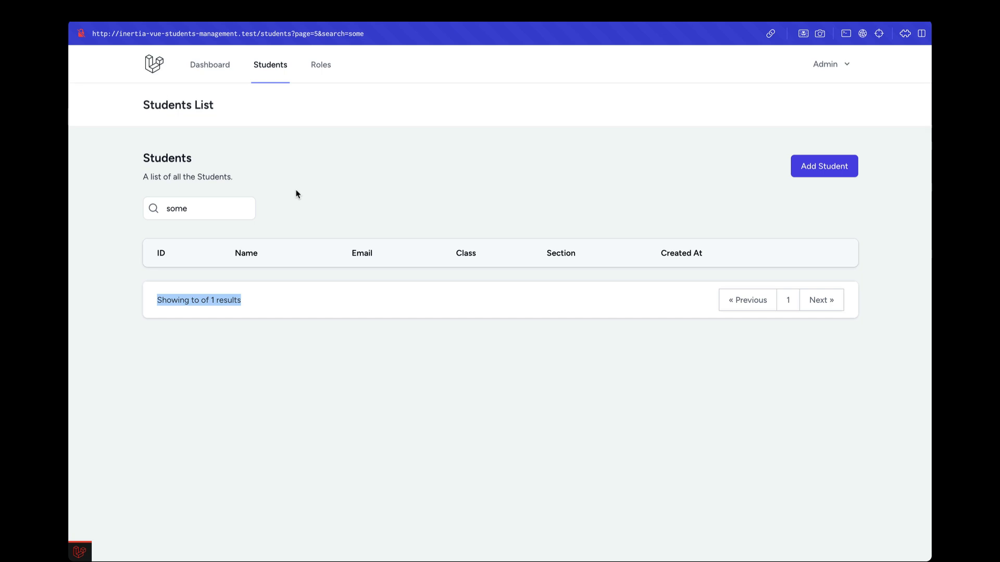
mouse_move(391, 229)
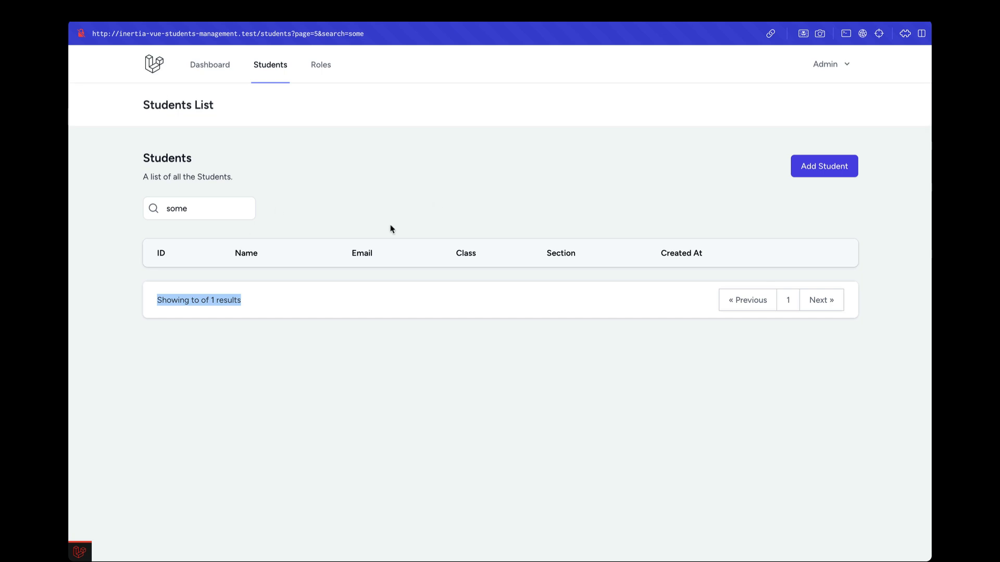
mouse_move(385, 245)
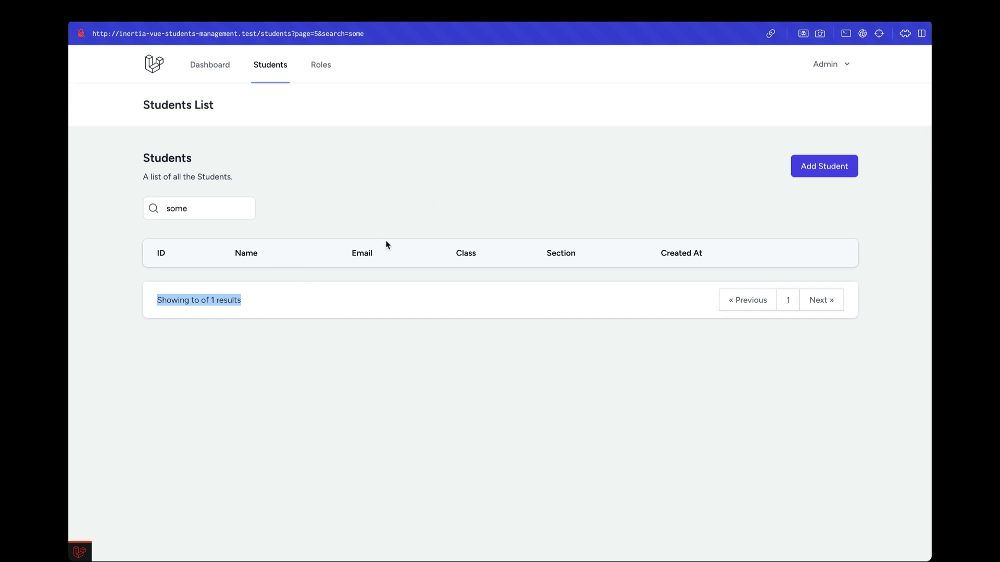
Go to page 1 of the "some" search to reveal student 101.
left_click(788, 300)
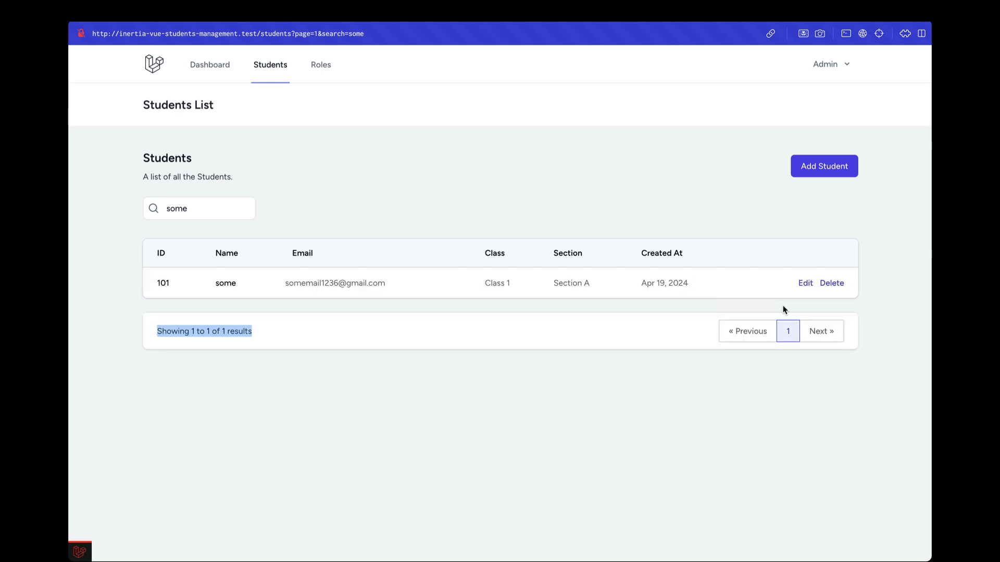
mouse_move(242, 290)
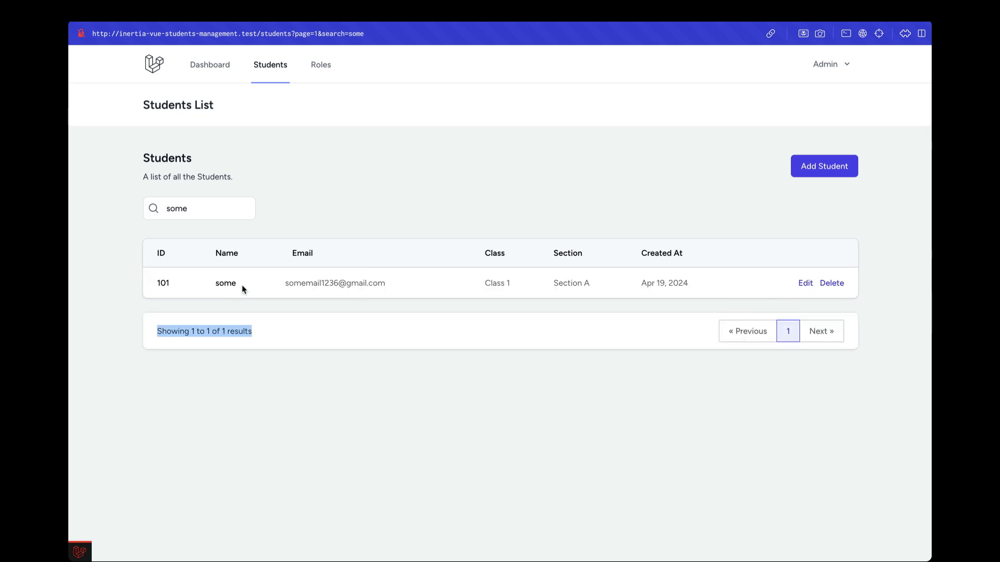
mouse_move(349, 200)
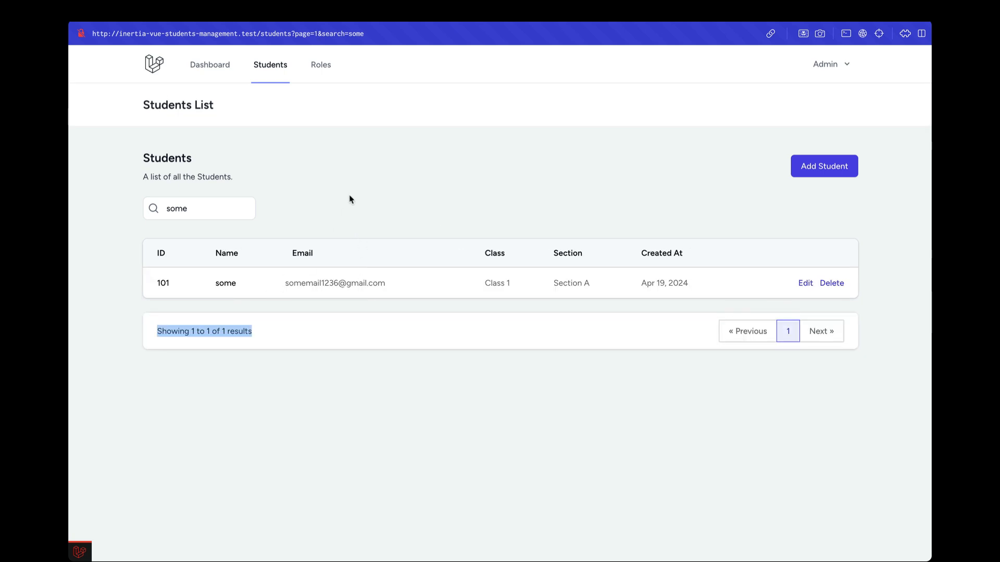
mouse_move(439, 218)
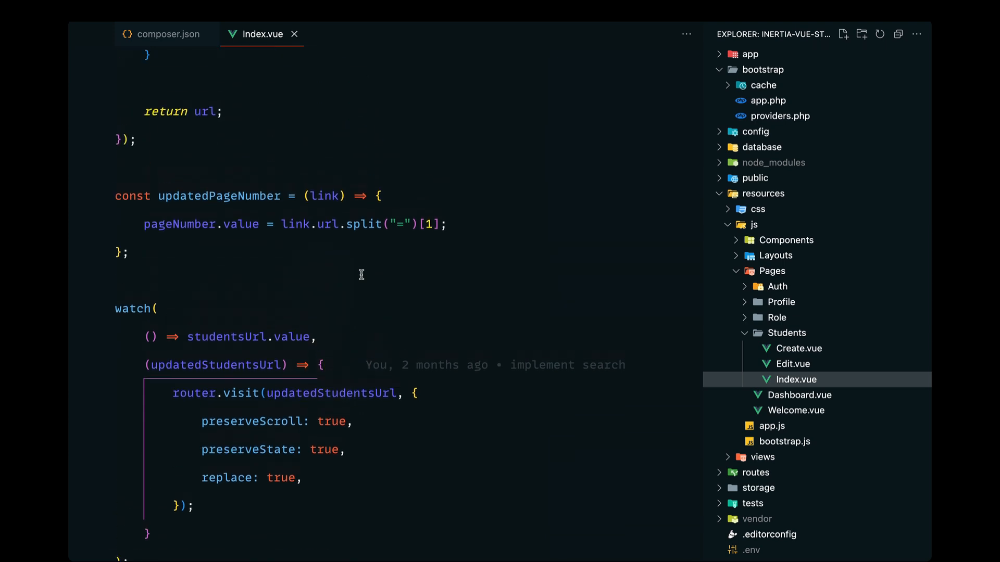
Review pageNumber.value in updatedPageNumber and the studentsUrl.value watcher in Index.vue.
scroll("up", 3)
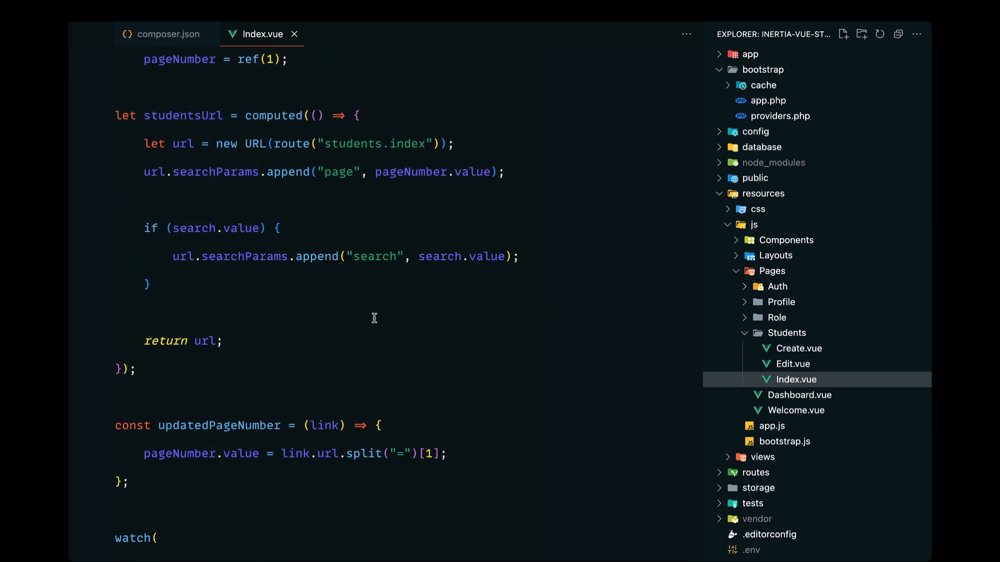
scroll("down", 3)
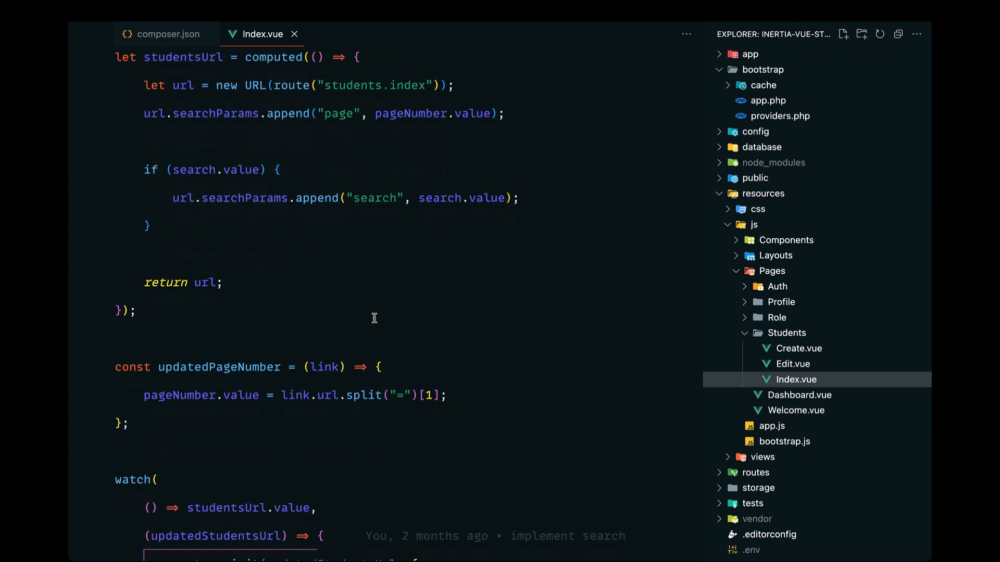
scroll("down", 3)
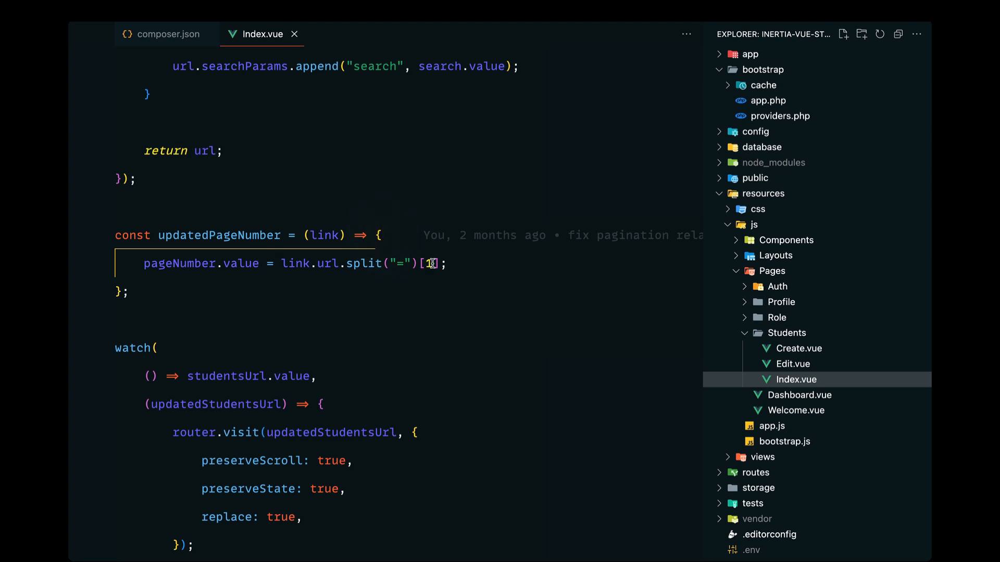
double_click(201, 263)
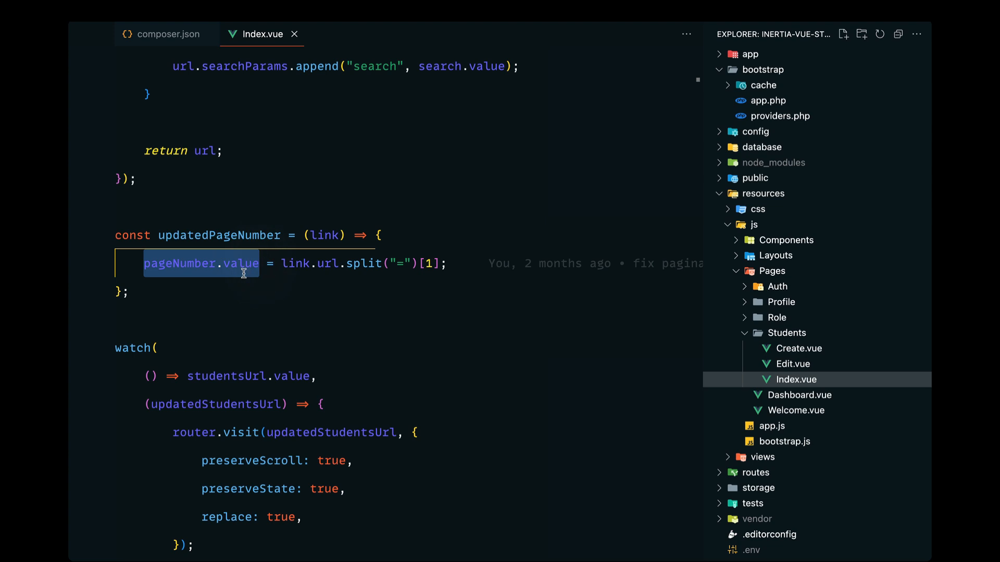
scroll("down", 3)
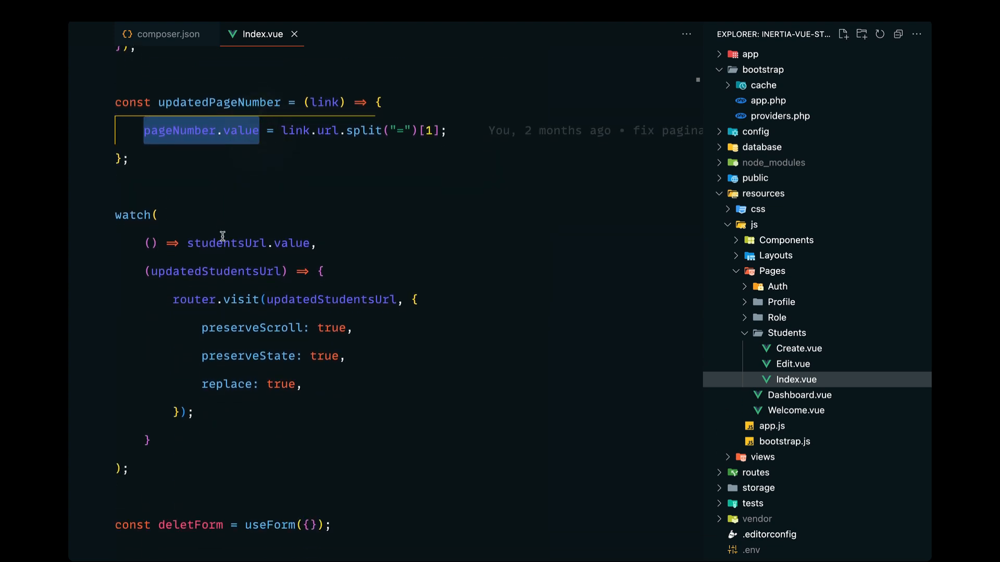
double_click(251, 243)
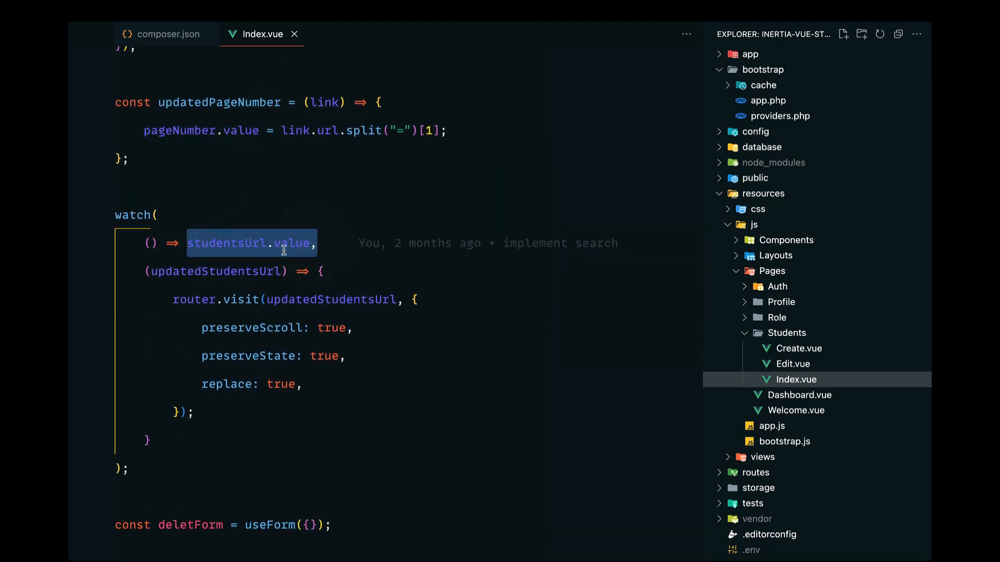
scroll("down", 3)
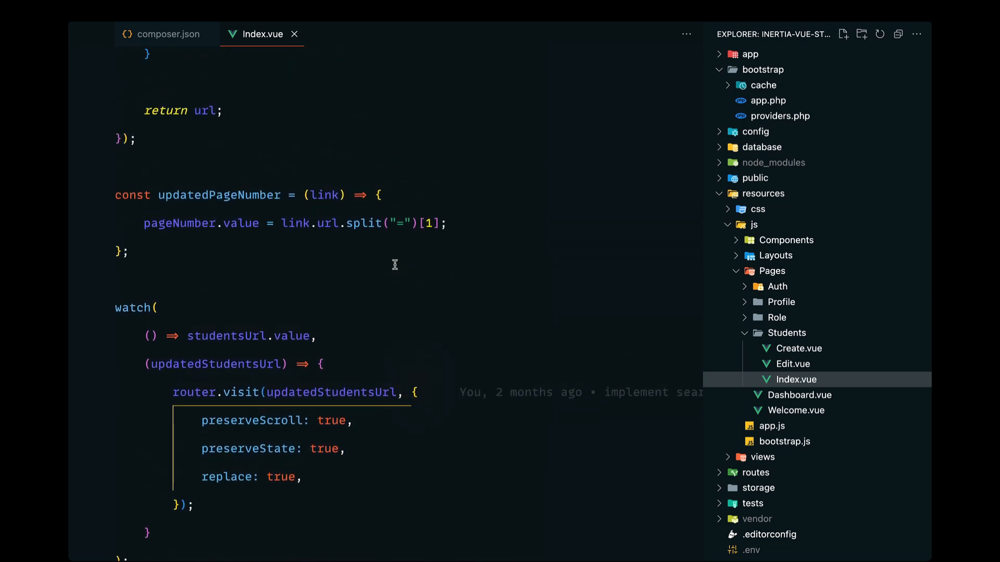
scroll("up", 3)
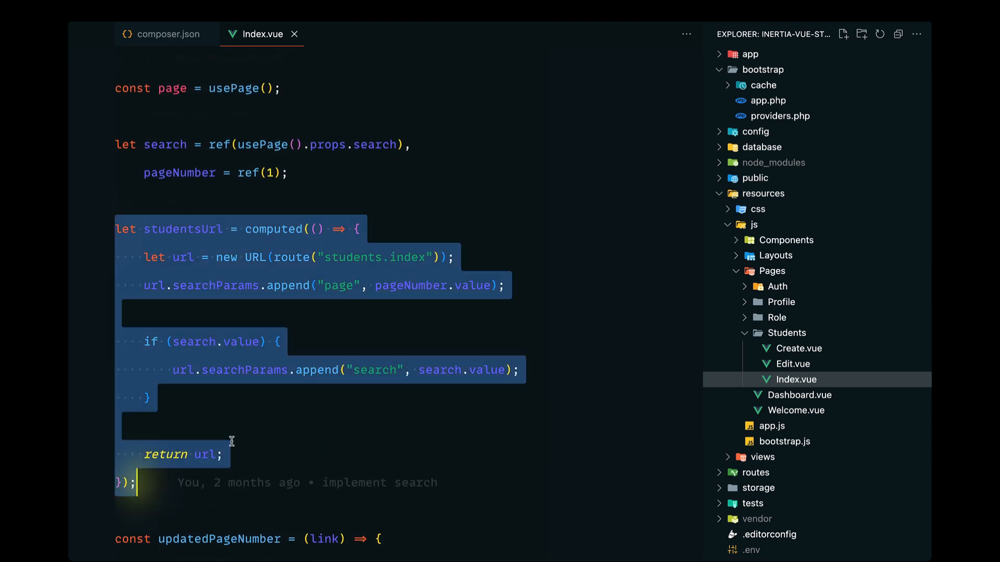
left_click(146, 274)
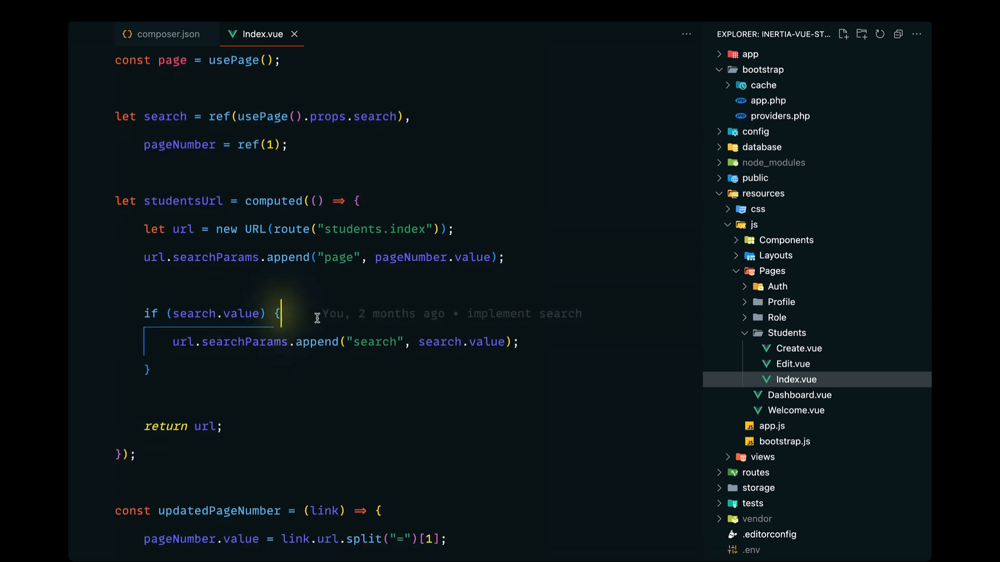
mouse_move(411, 333)
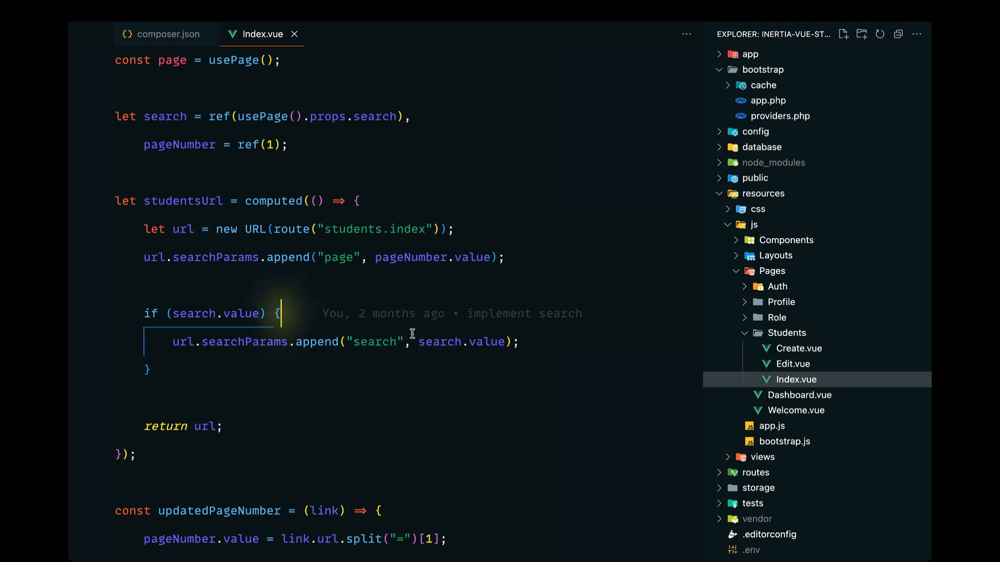
mouse_move(144, 423)
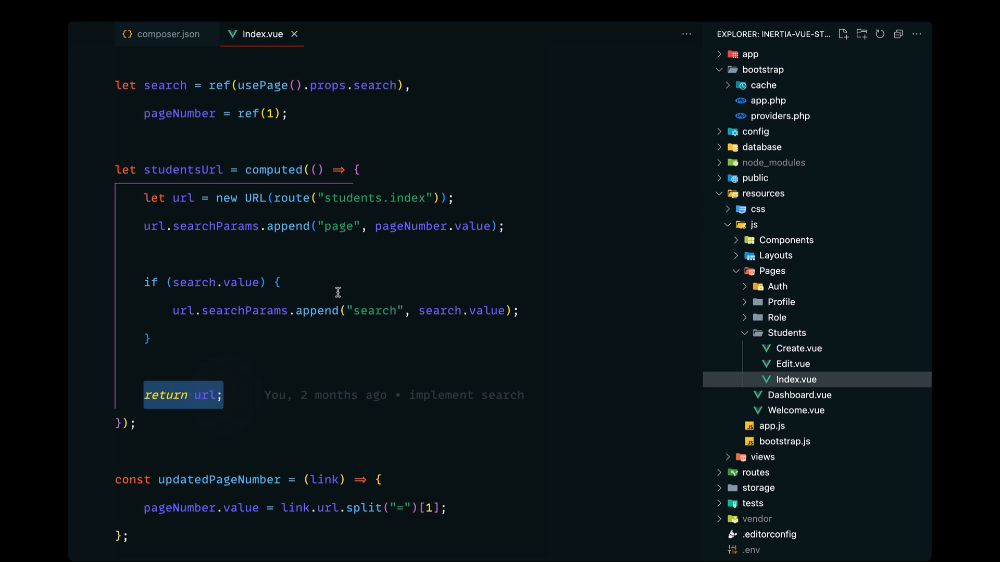
scroll("down", 3)
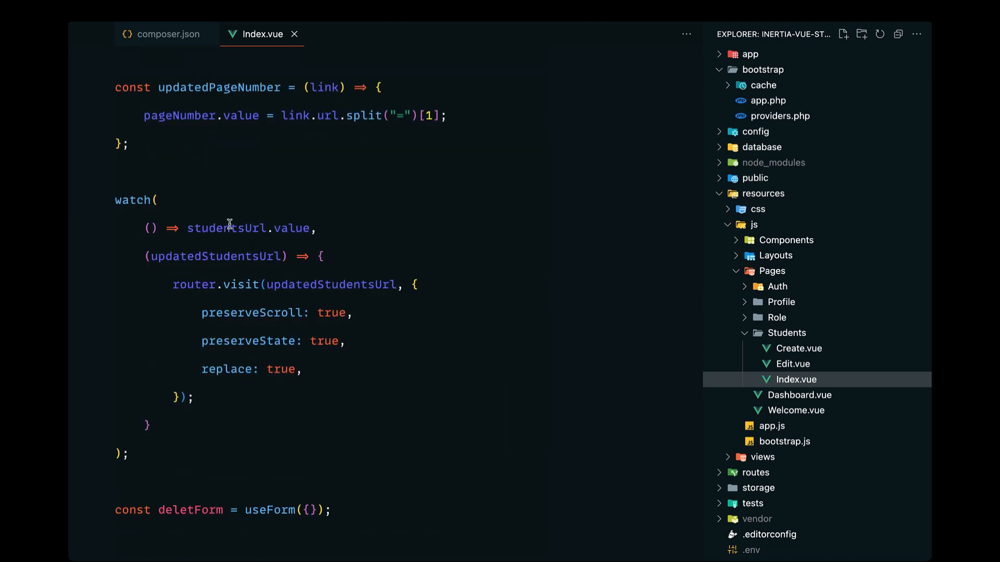
double_click(226, 228)
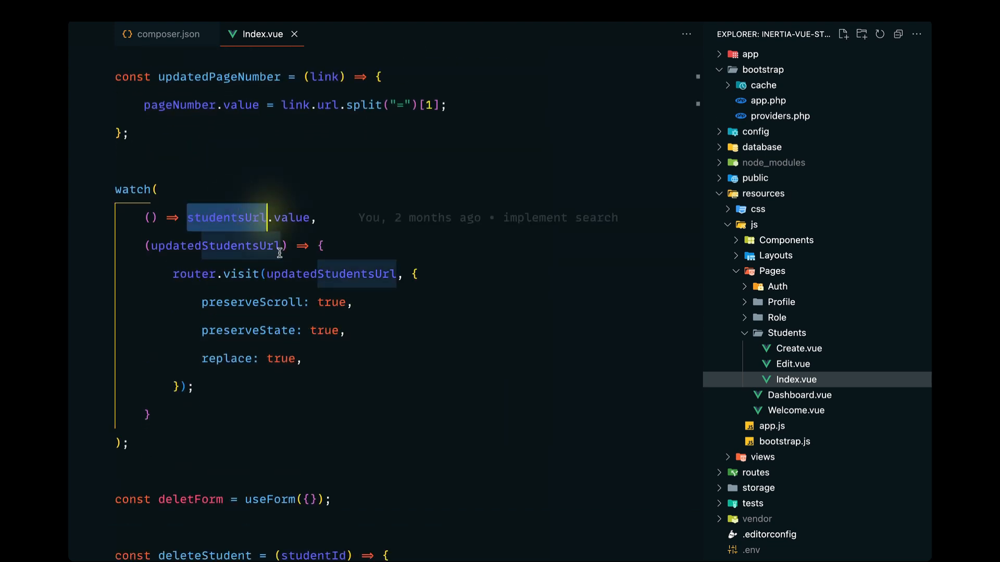
scroll("up", 3)
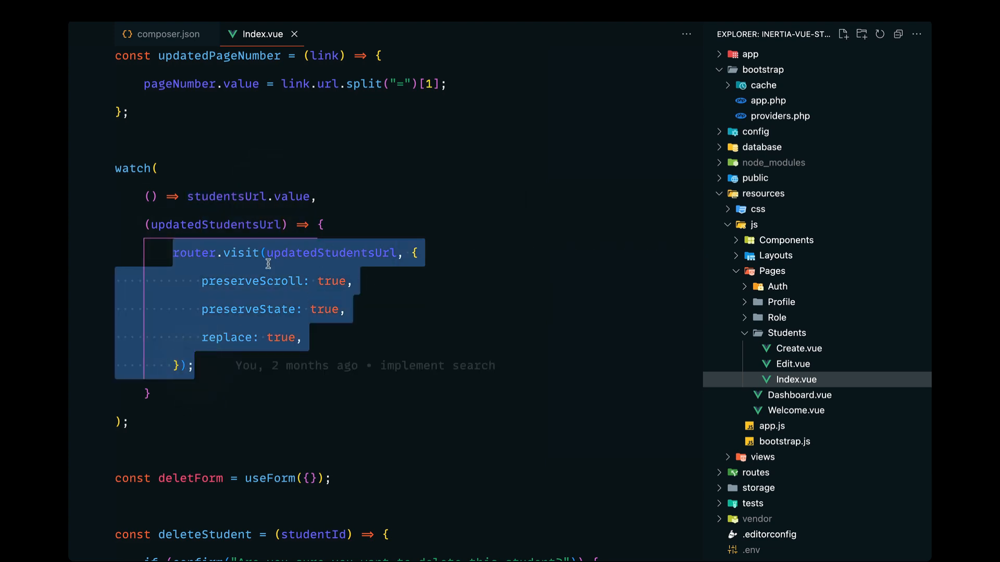
mouse_move(259, 284)
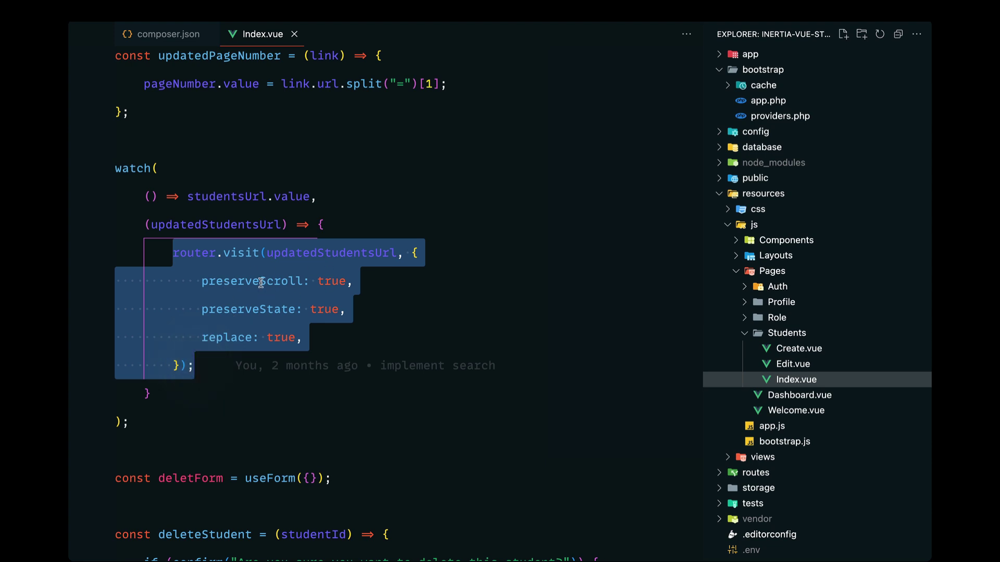
mouse_move(189, 324)
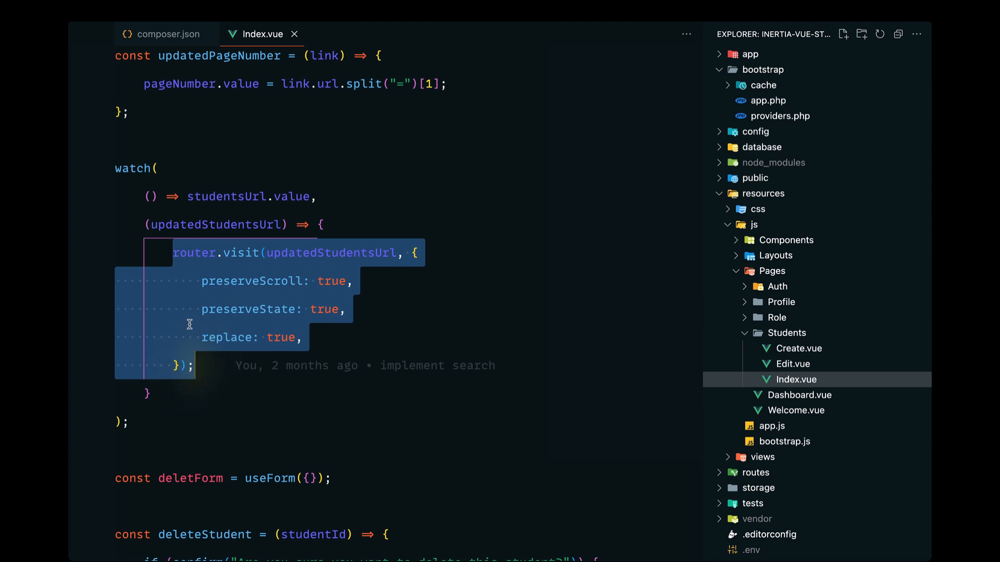
left_click(304, 337)
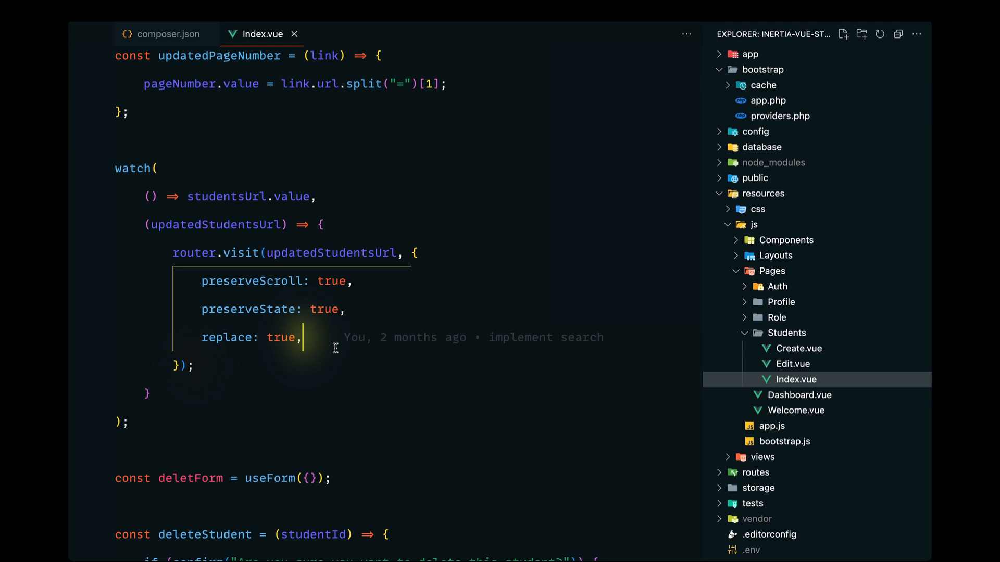
mouse_move(430, 220)
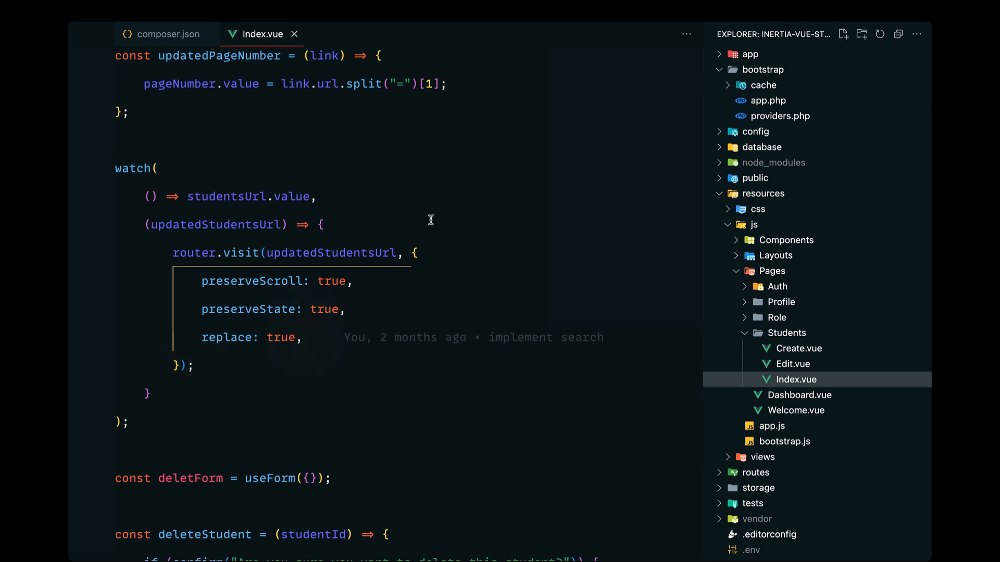
left_click(203, 83)
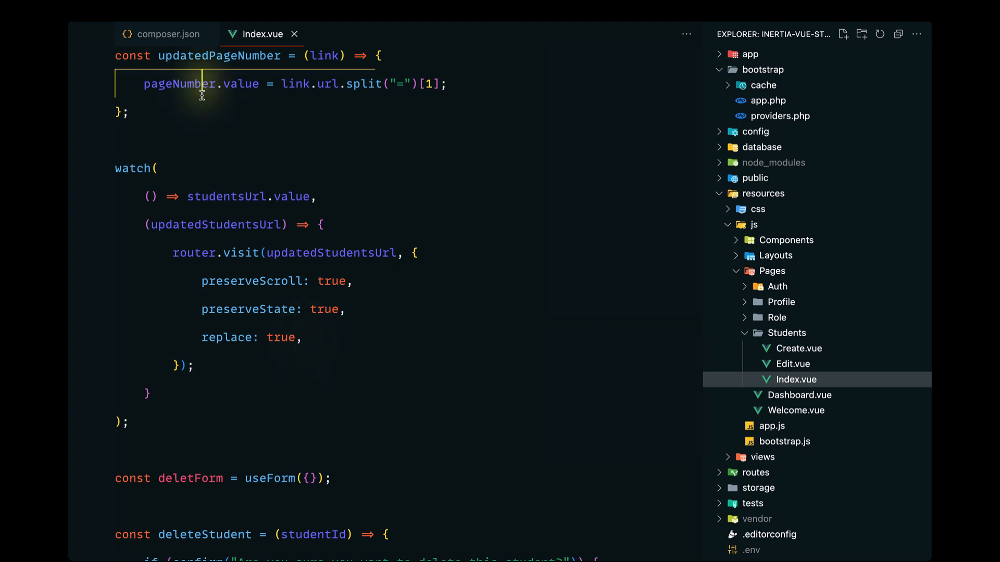
double_click(179, 83)
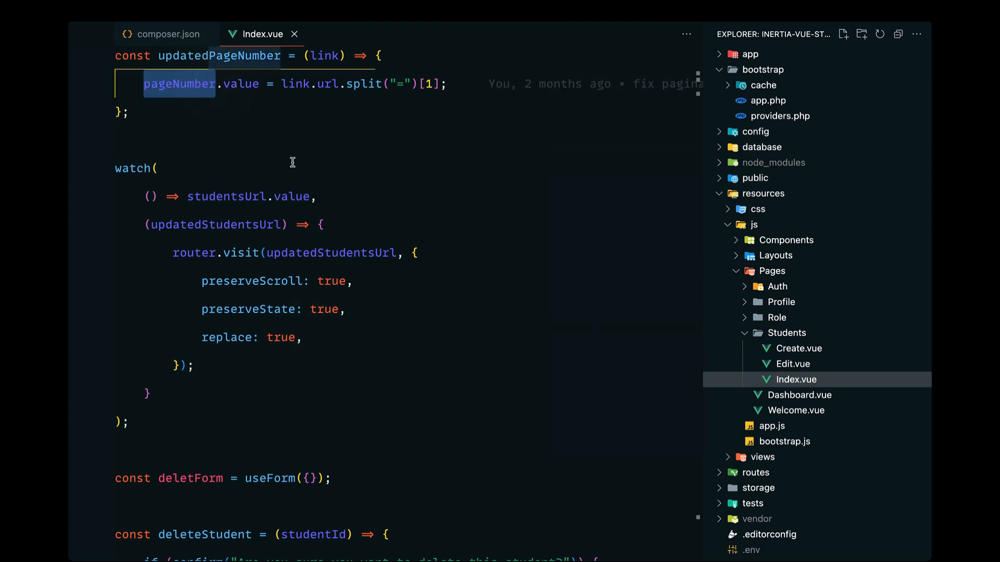
mouse_move(121, 190)
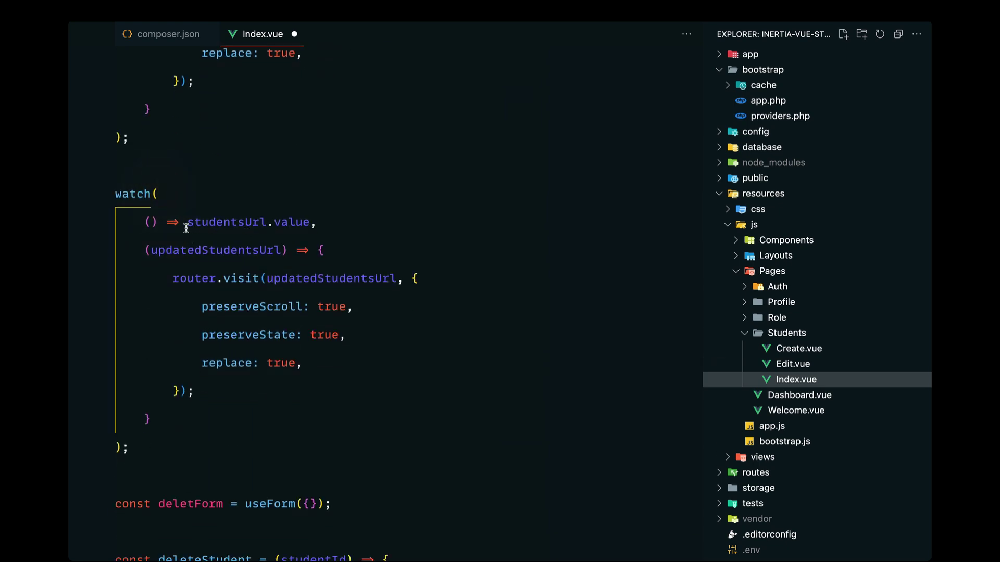
Write a watcher on search.value whose callback begins an if (value) { block.
double_click(226, 221)
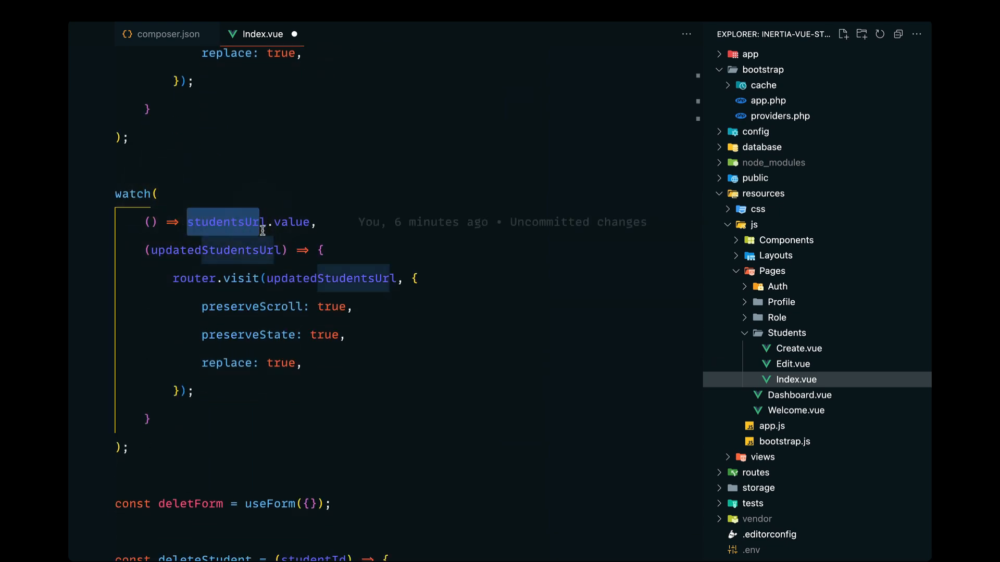
type("search")
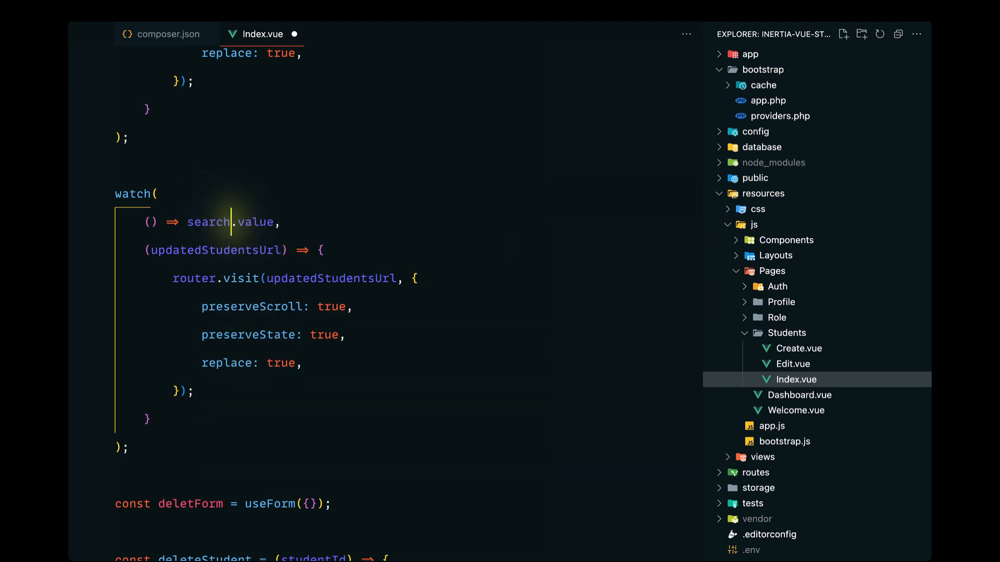
type("value) => {")
type("if")
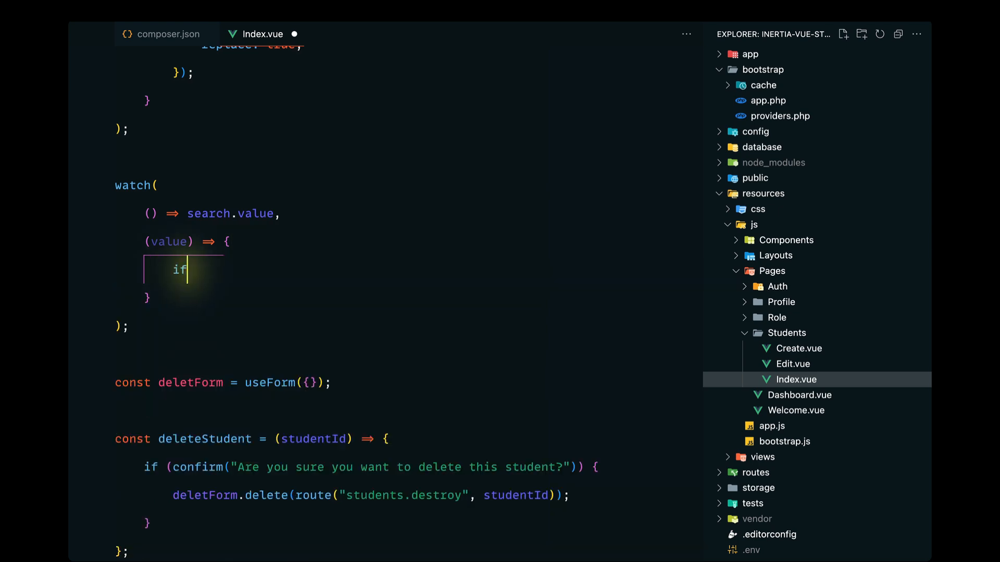
type("(va")
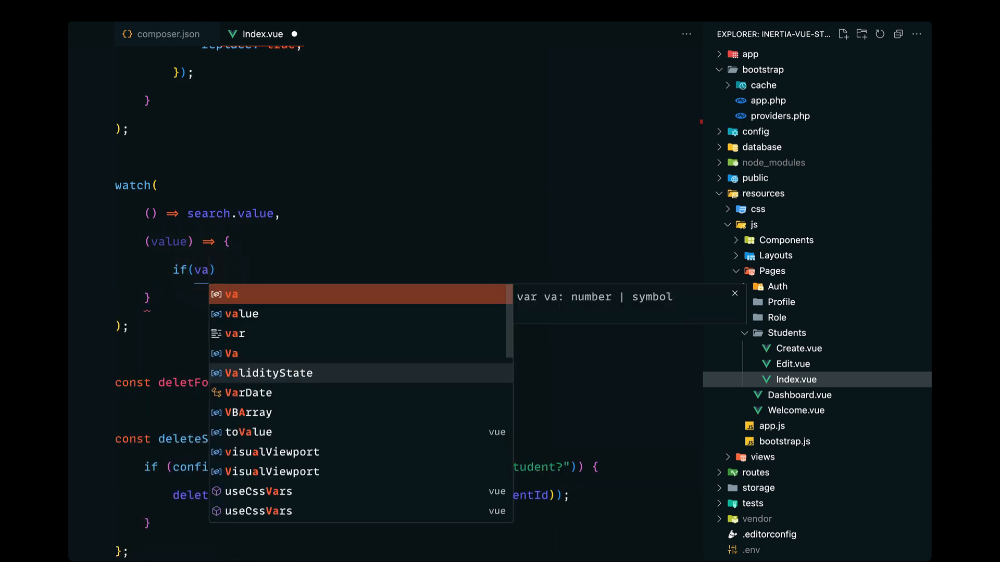
left_click(240, 314)
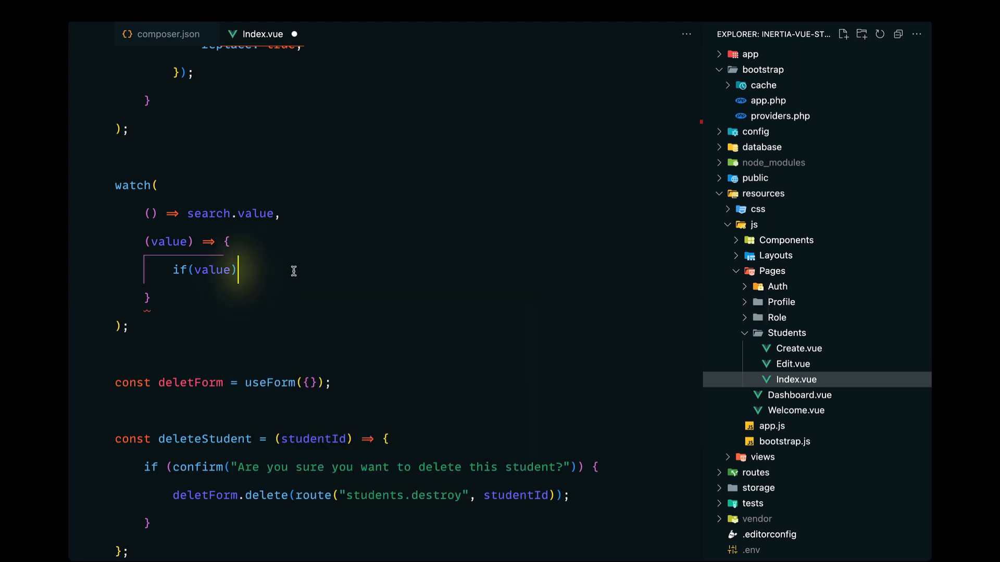
type("{")
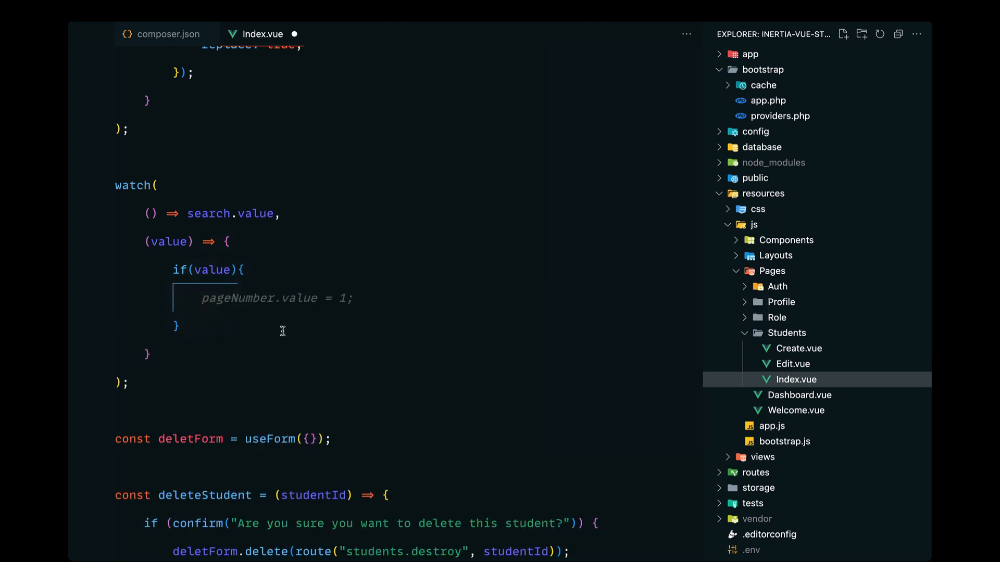
mouse_move(269, 324)
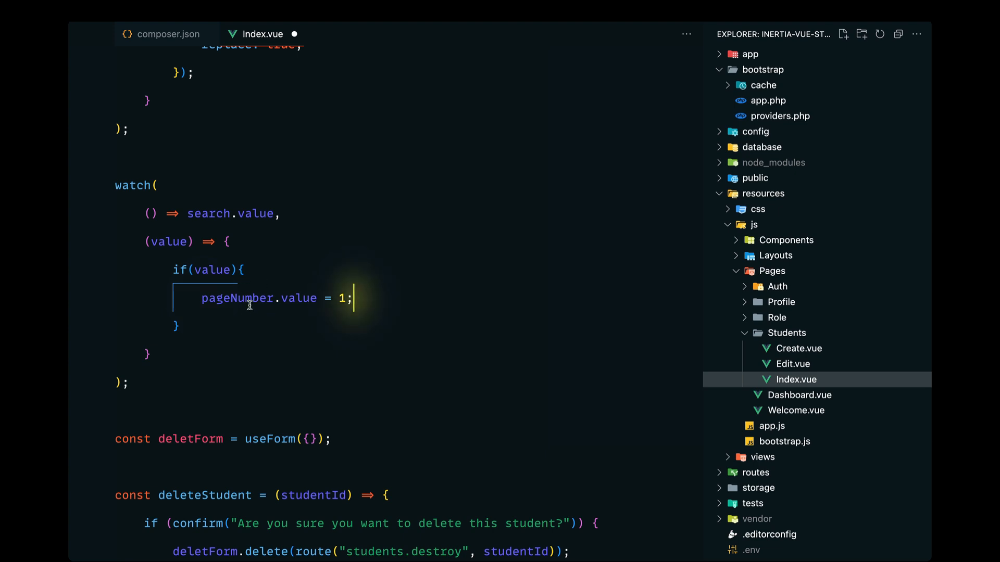
mouse_move(297, 296)
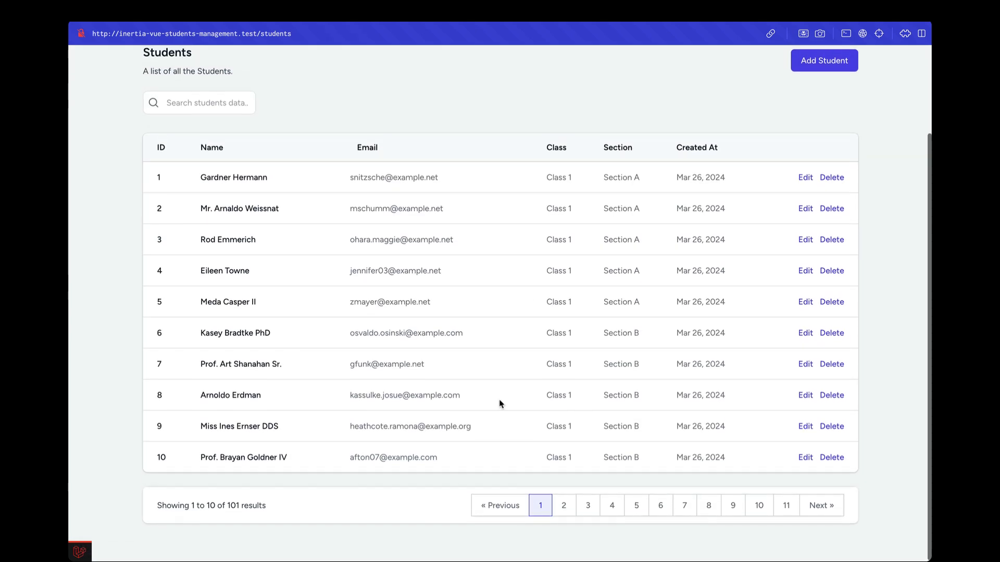
From page 6 of the student list, search for "some".
left_click(661, 508)
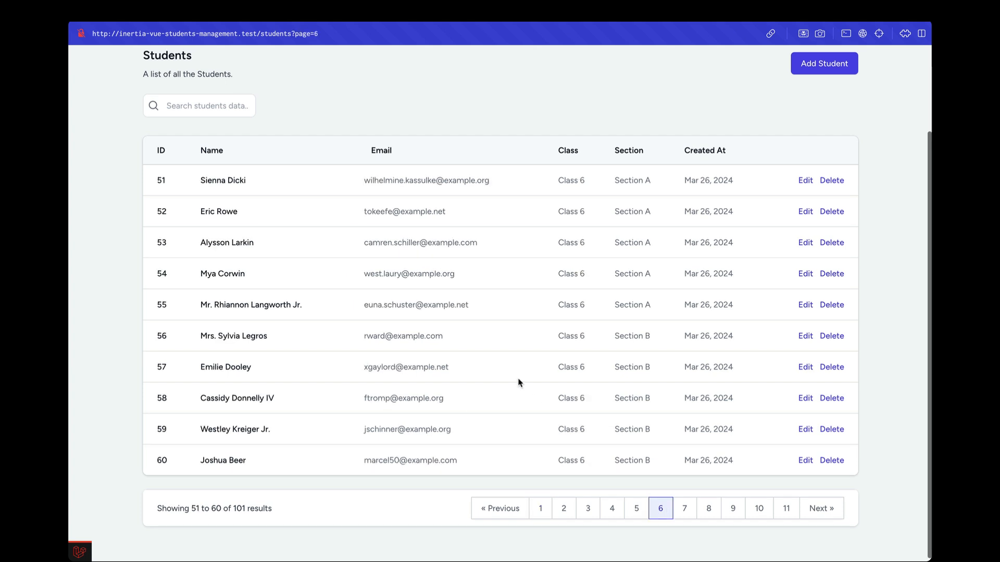
type("some")
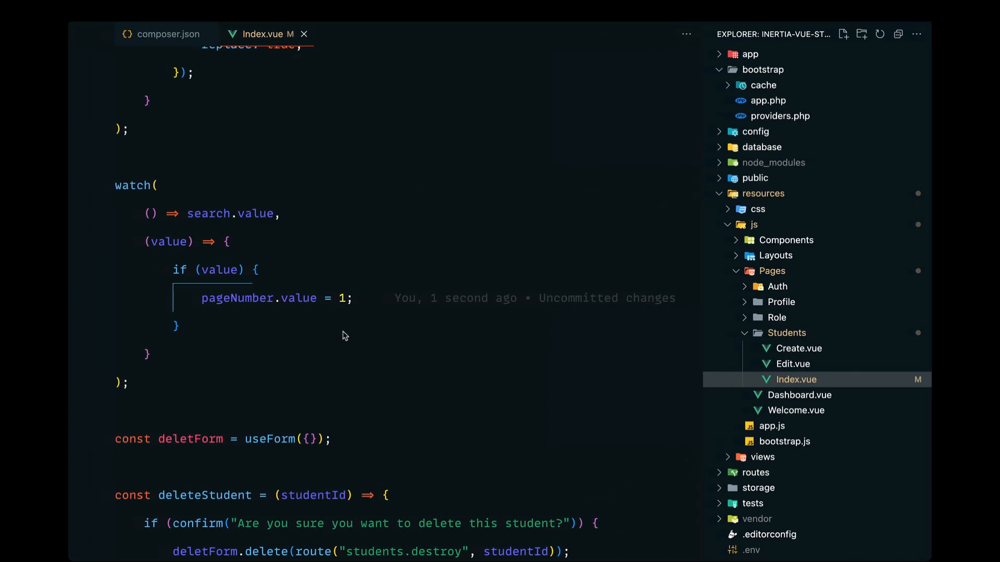
Highlight every use of the search variable in Index.vue.
scroll("up", 3)
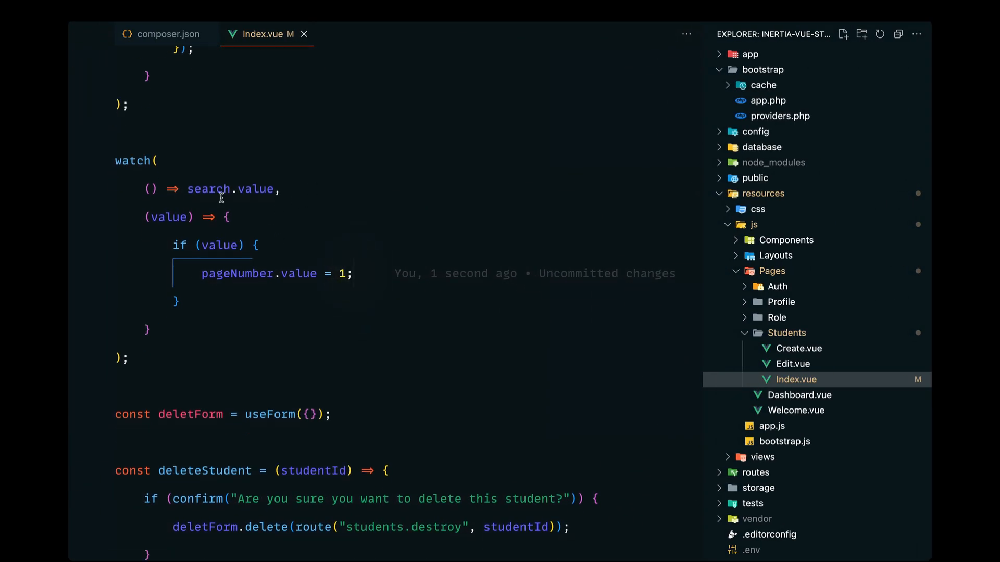
double_click(208, 188)
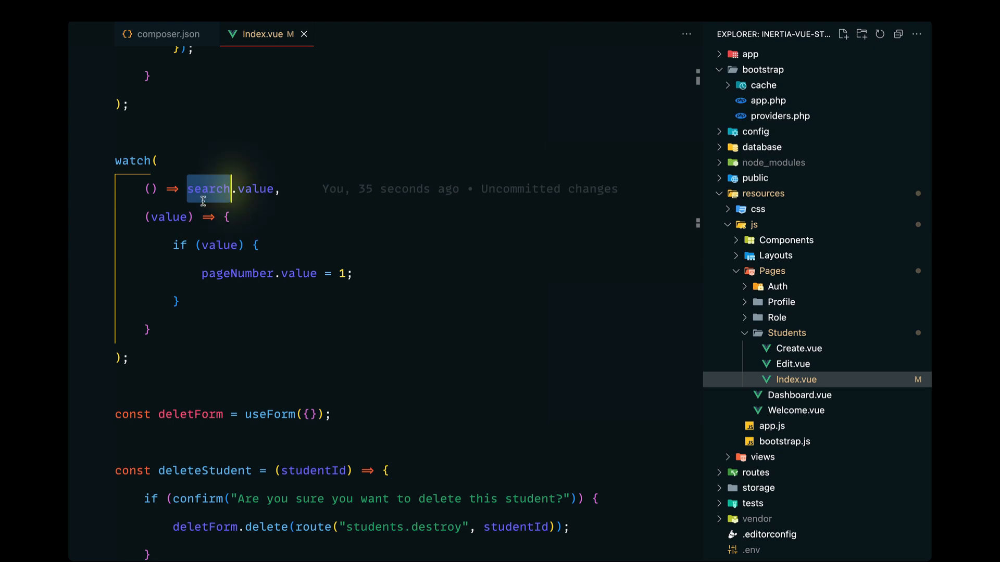
scroll("up", 3)
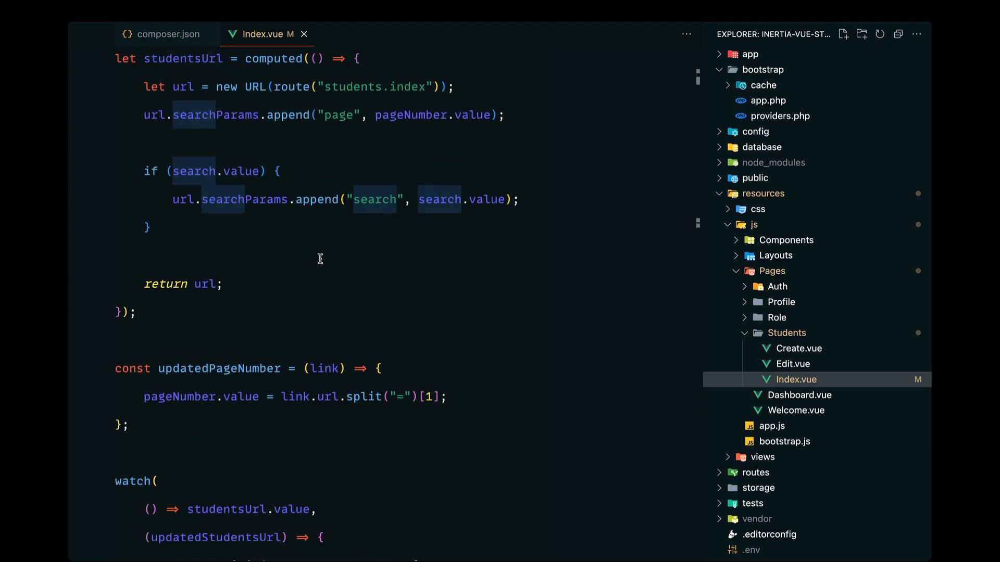
scroll("up", 3)
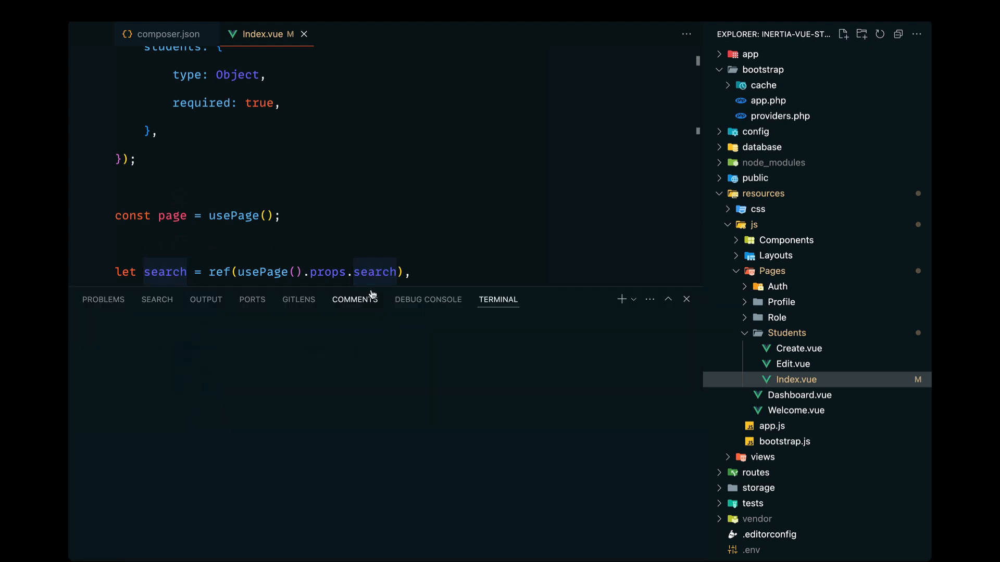
Run npm run dev in the integrated terminal.
left_click(498, 299)
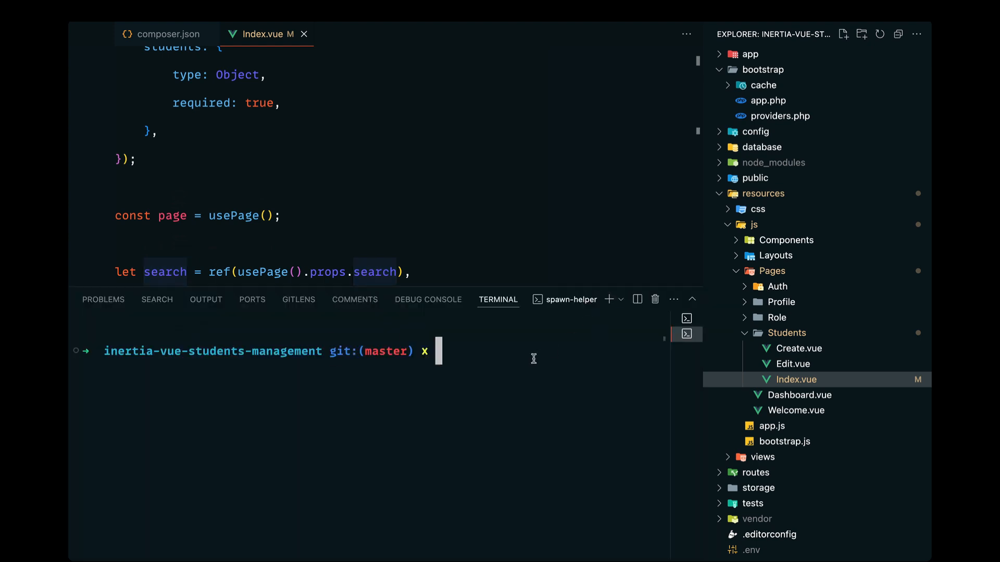
type("npm run dev")
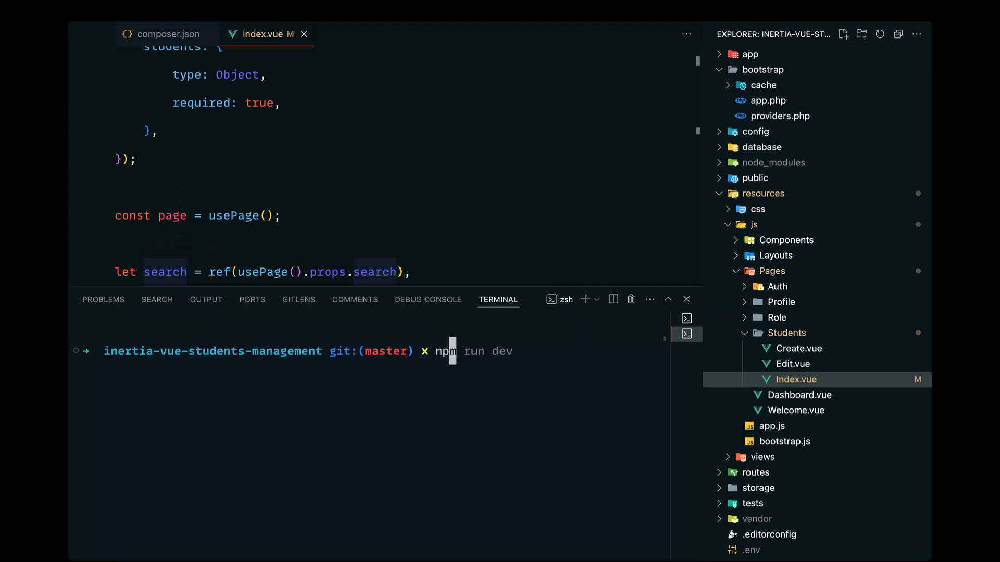
key("Return")
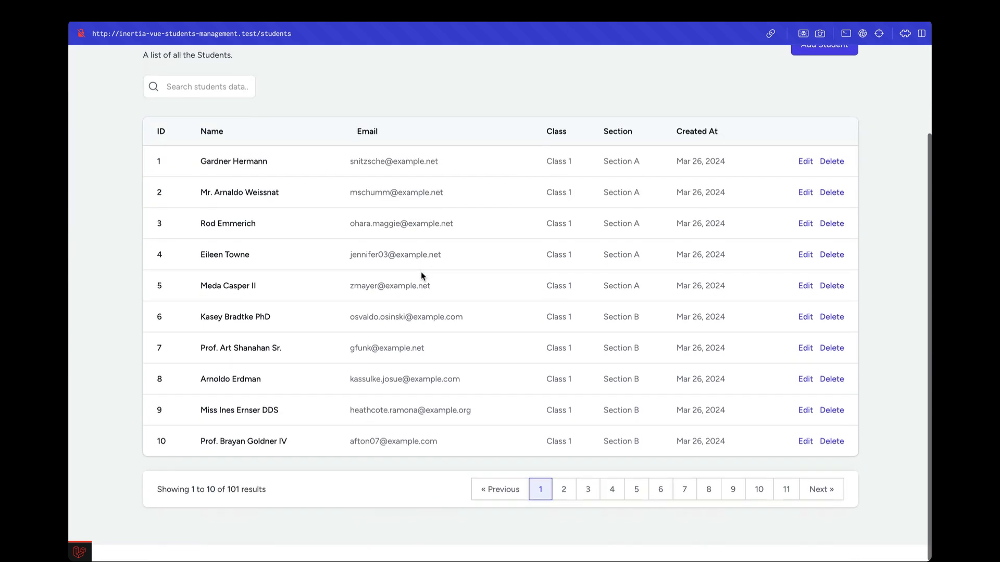
left_click(636, 489)
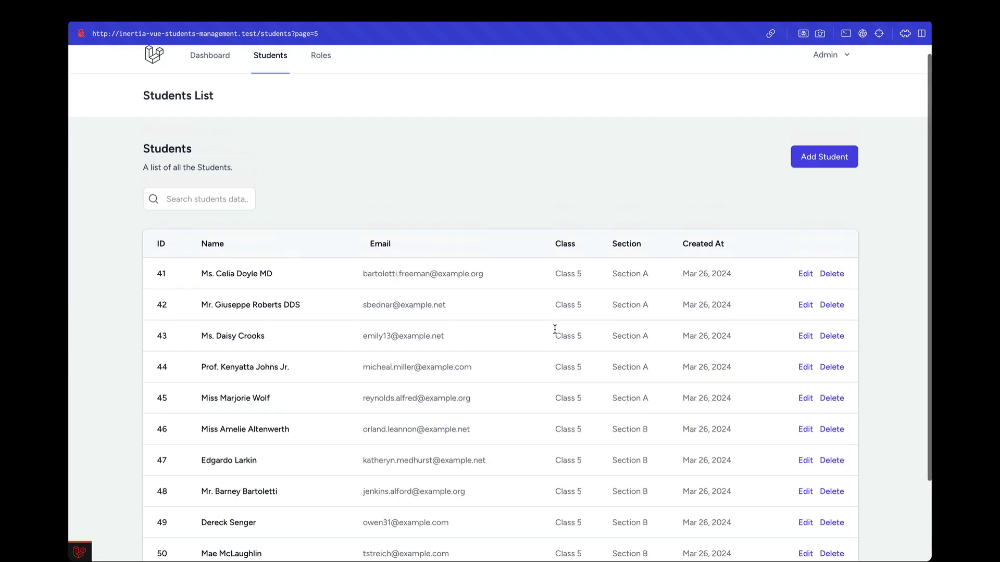
left_click(197, 198)
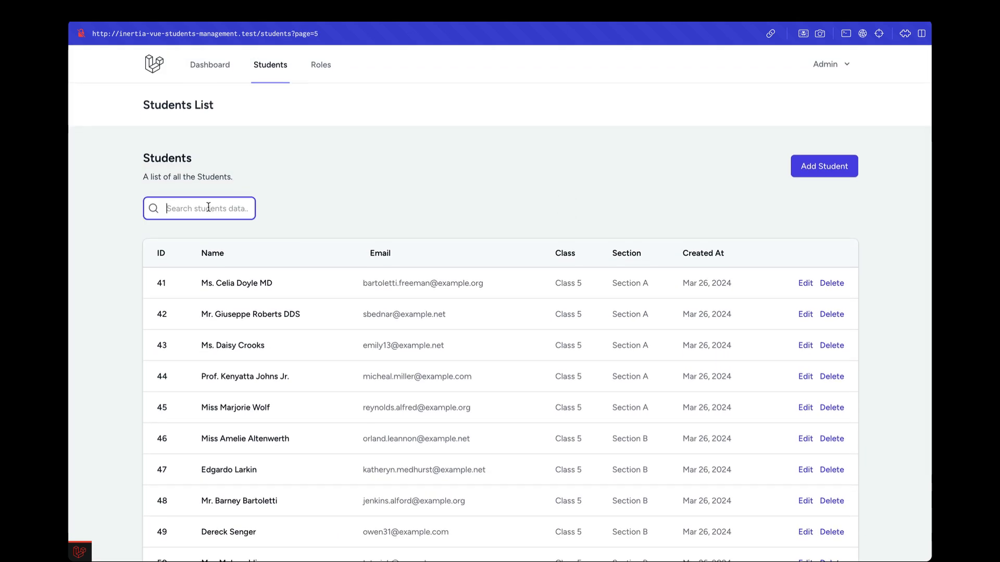
type("some")
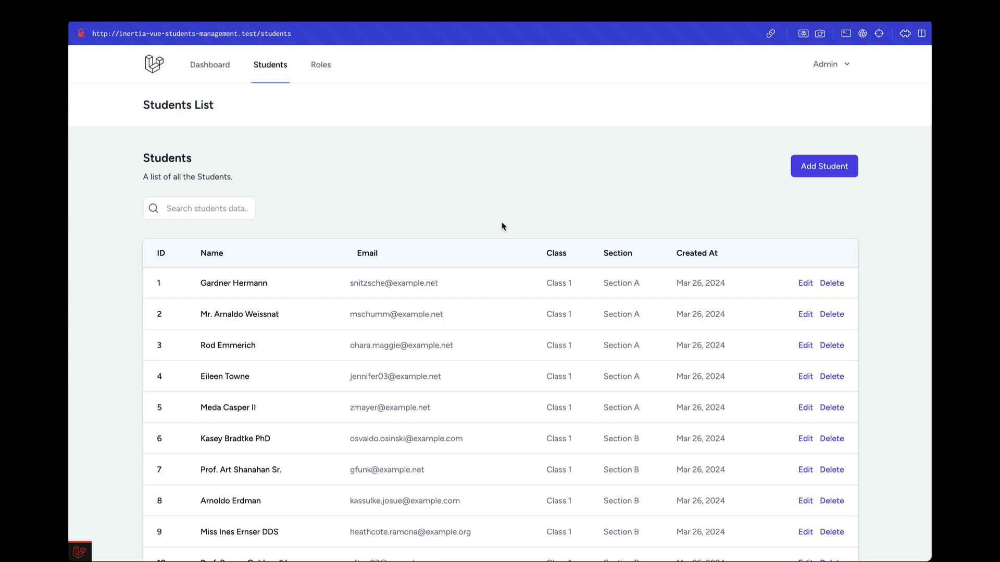
From page 5, search for 'some' and land on page 1 with student 101.
scroll("down", 3)
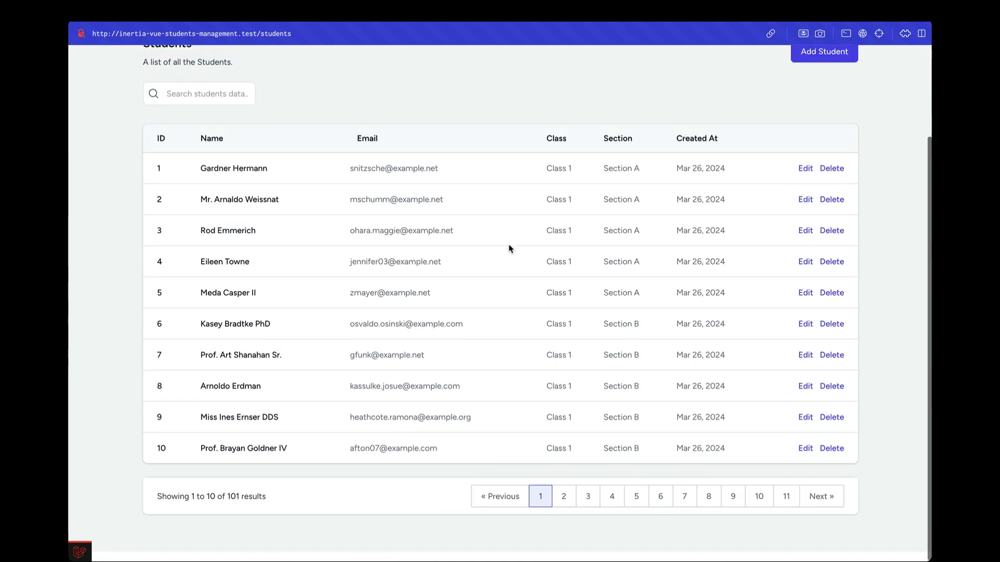
left_click(635, 495)
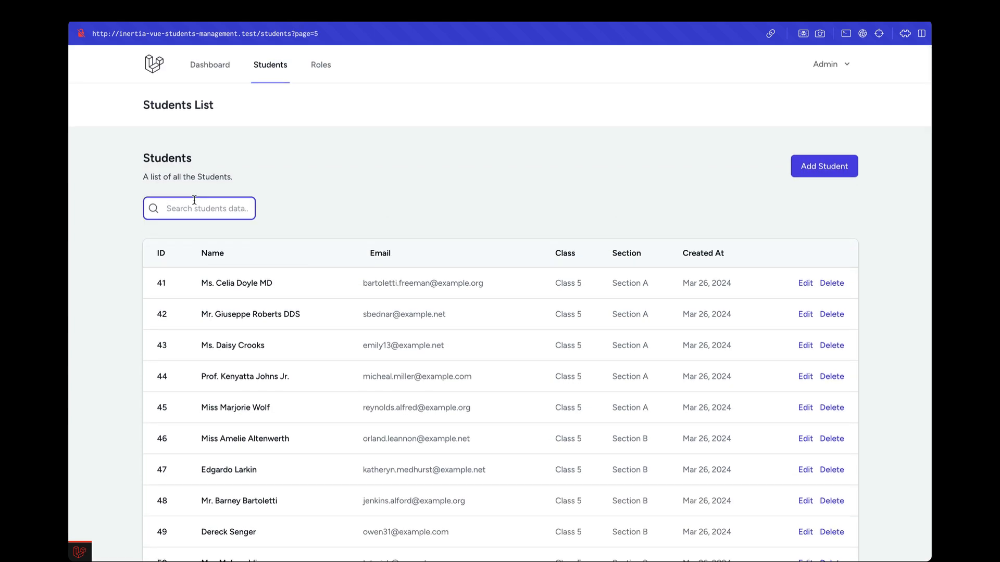
type("some")
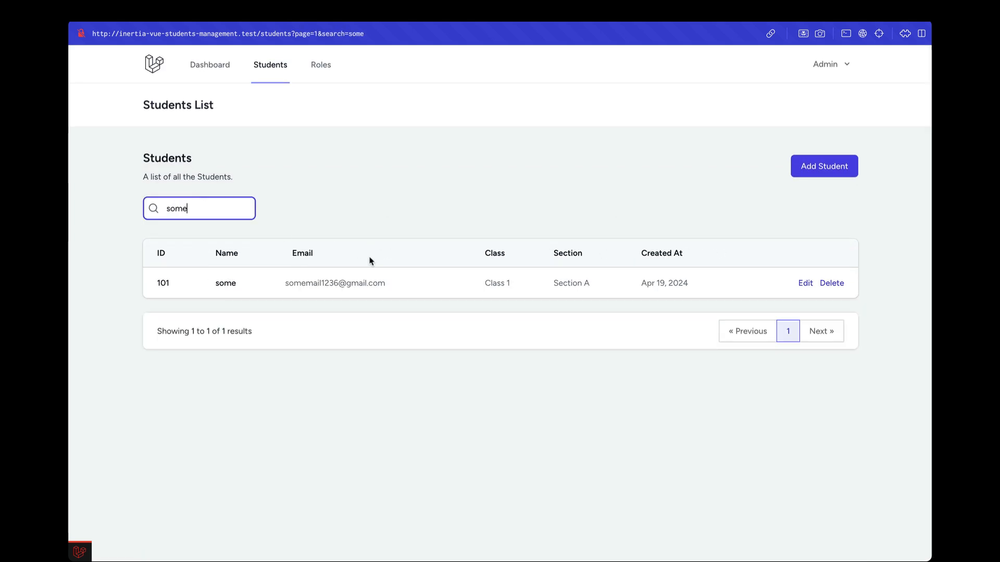
mouse_move(351, 123)
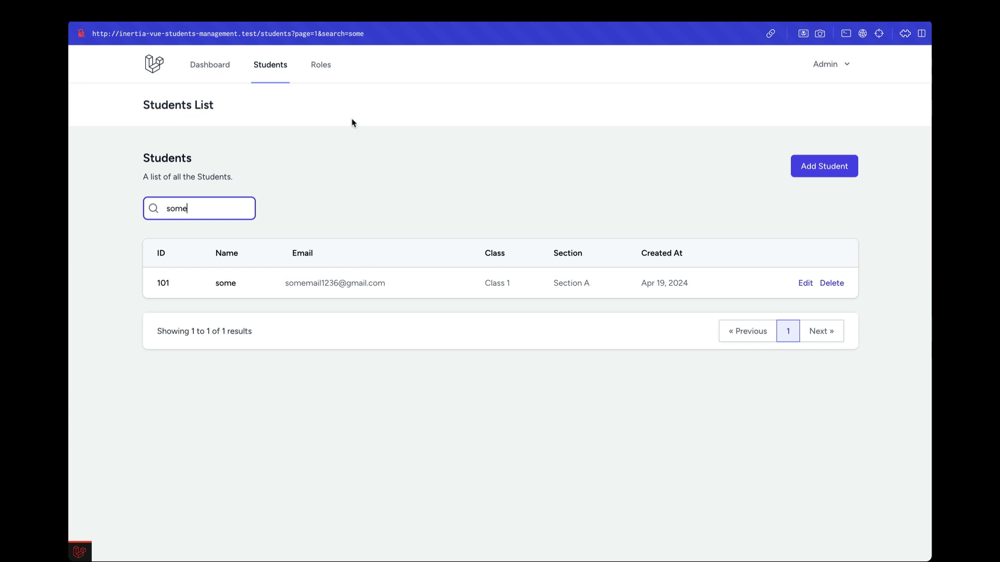
mouse_move(369, 184)
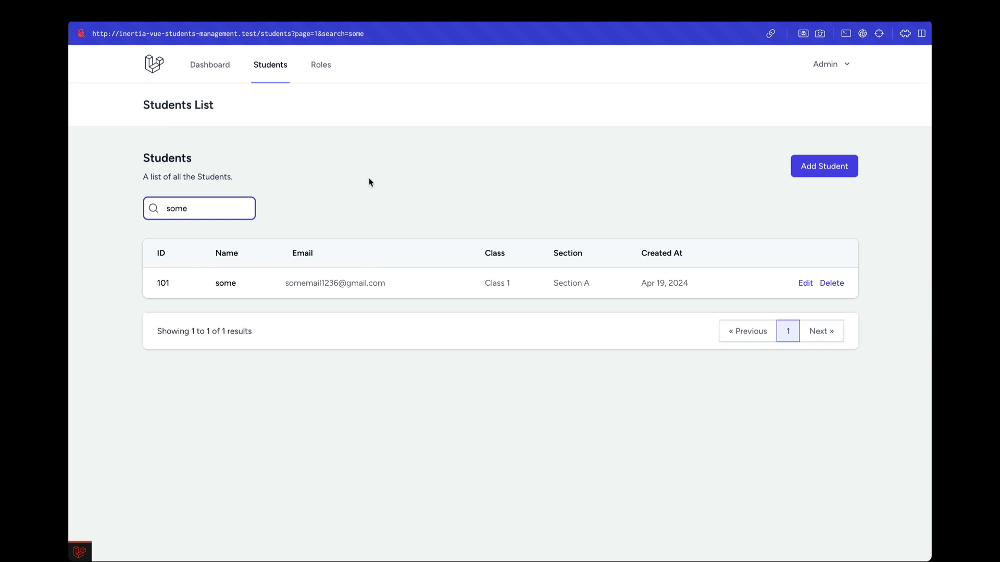
mouse_move(353, 195)
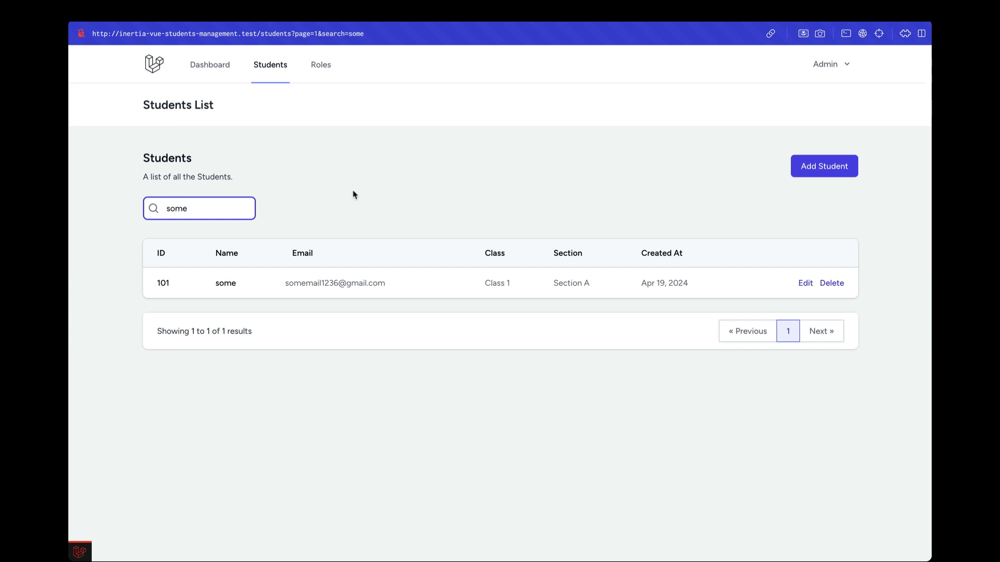